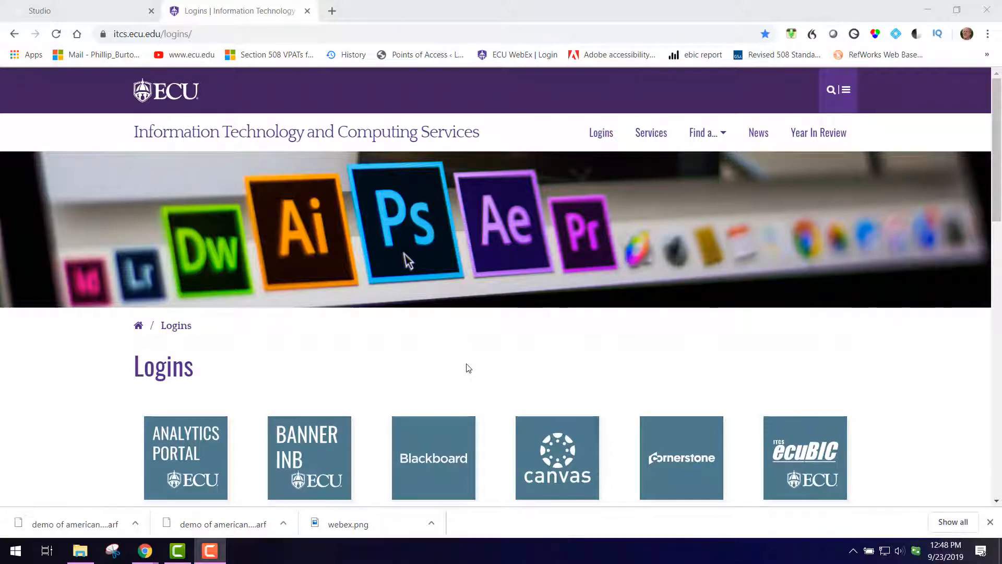
From the ECU Logins page, open the Cisco WebEx site and go to its Recordings page.
scroll(down, 3)
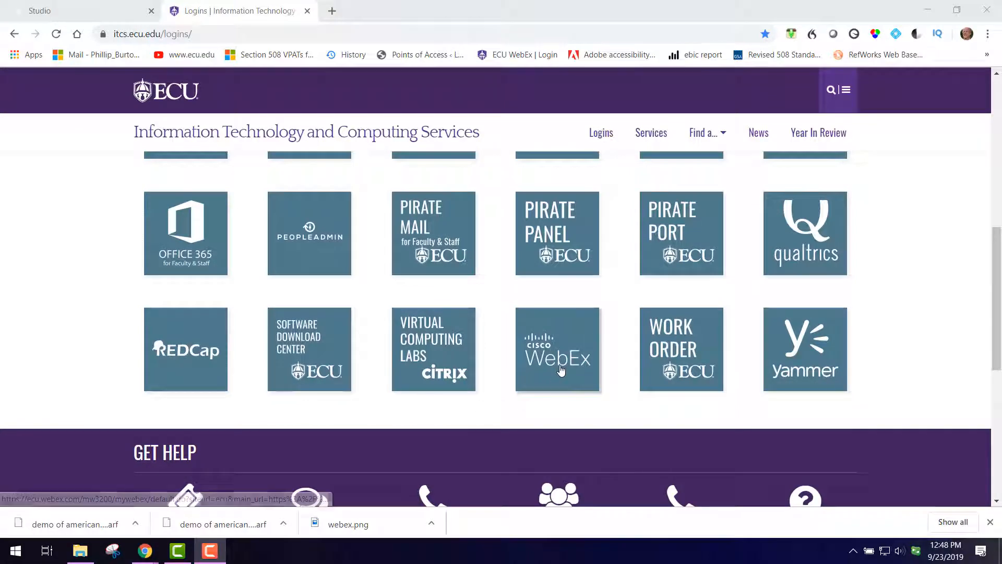
click(557, 350)
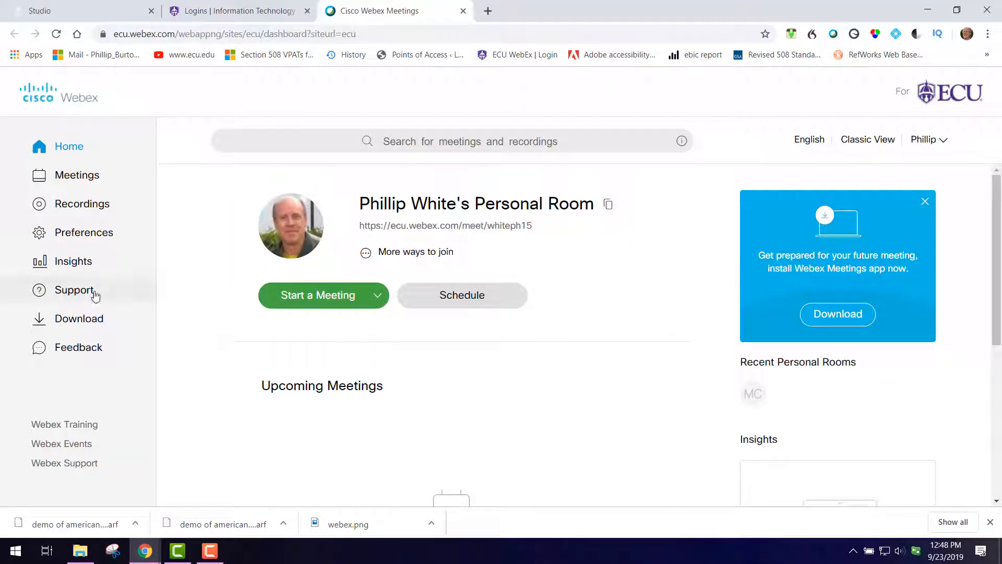
mouse_move(82, 203)
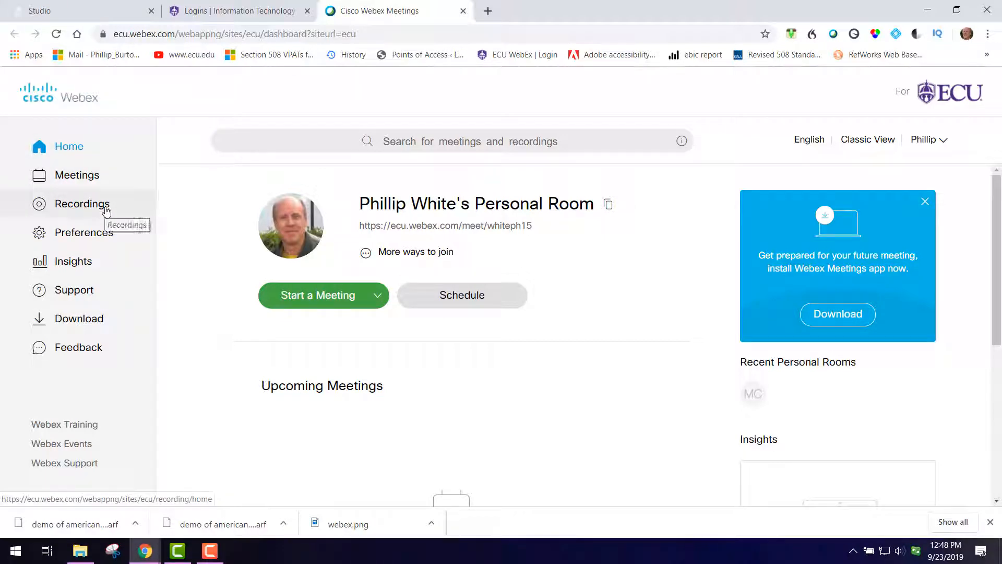
click(82, 203)
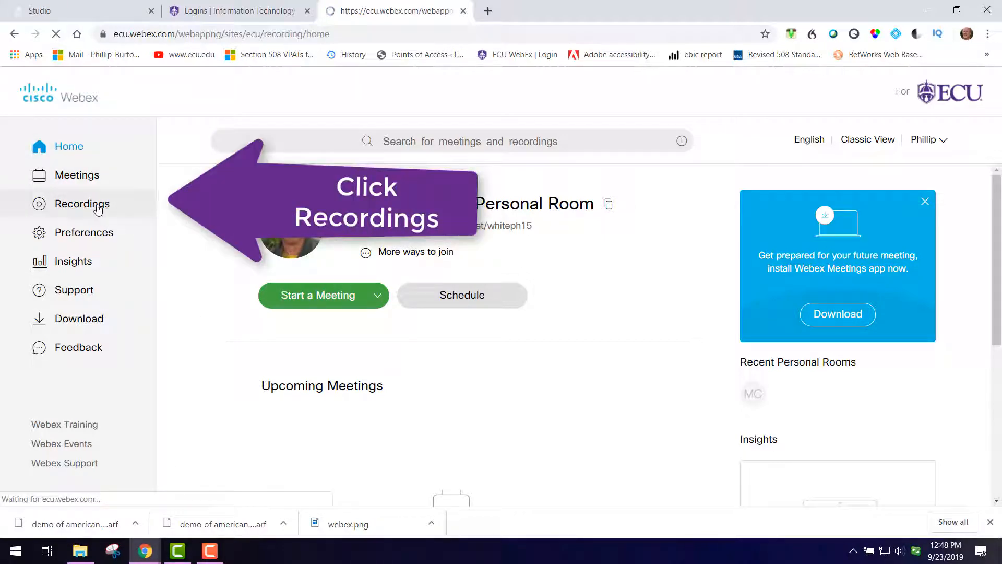
click(82, 203)
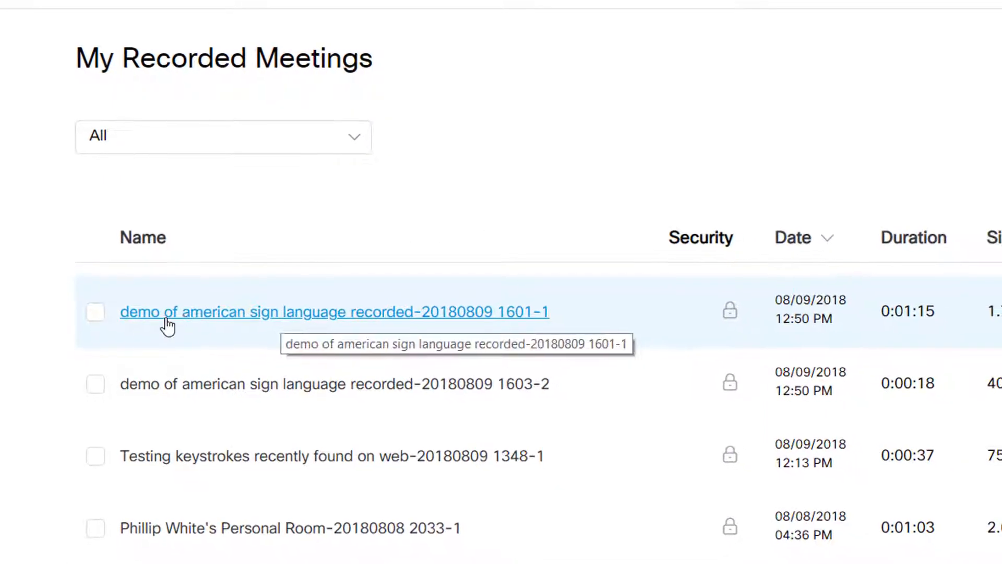
click(95, 312)
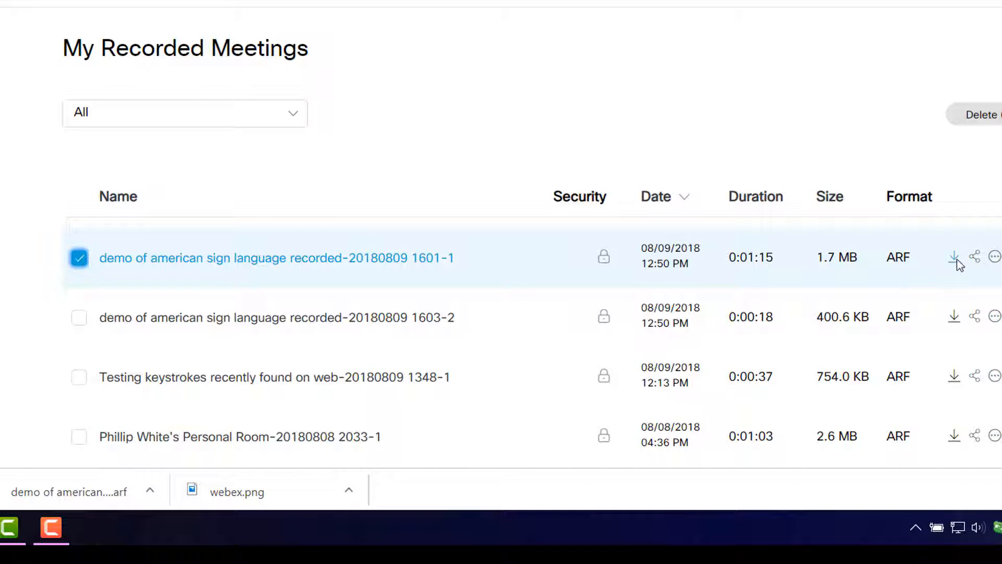
mouse_move(954, 256)
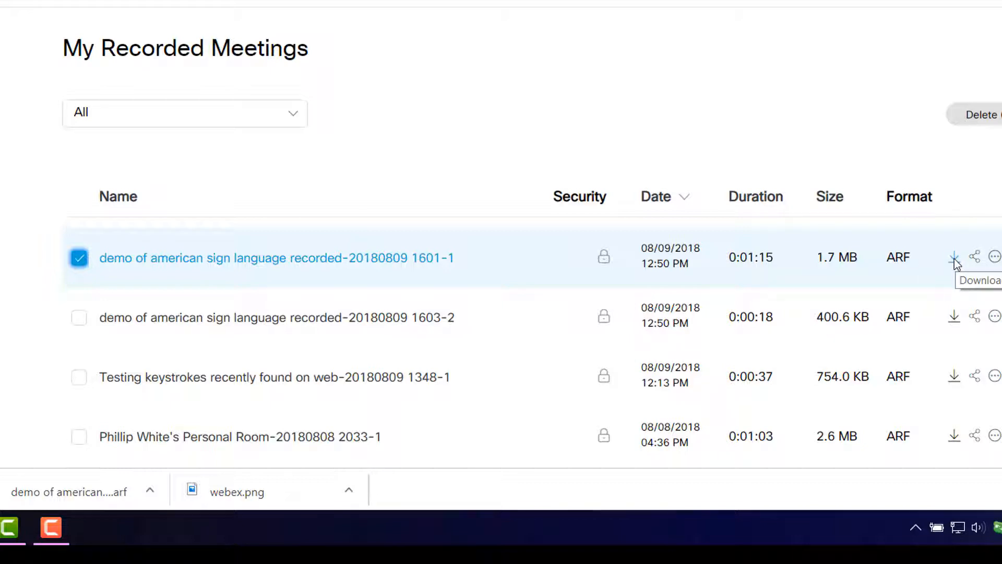
click(953, 256)
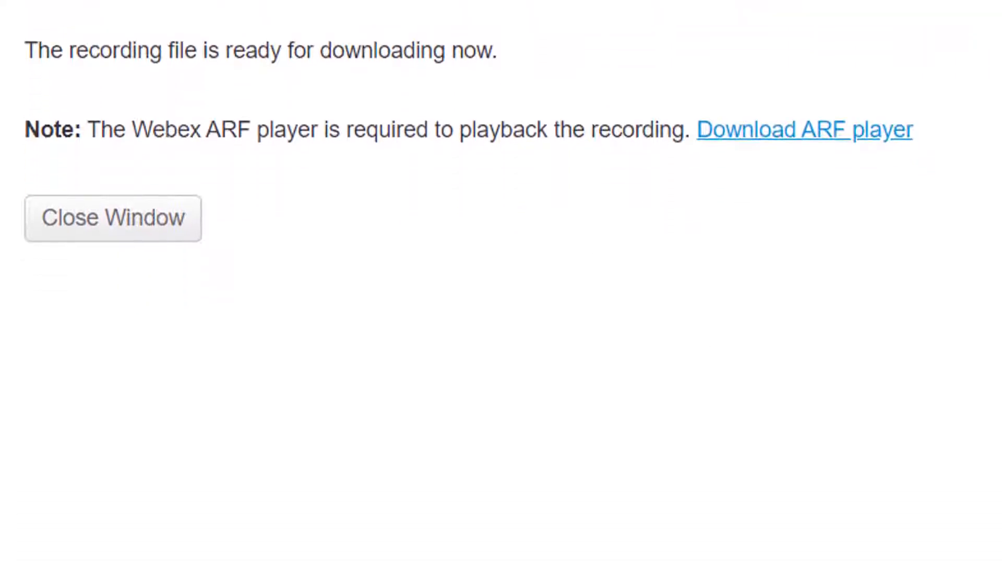
Download the ARF player installer nbr2player (1).msi and launch it.
click(804, 129)
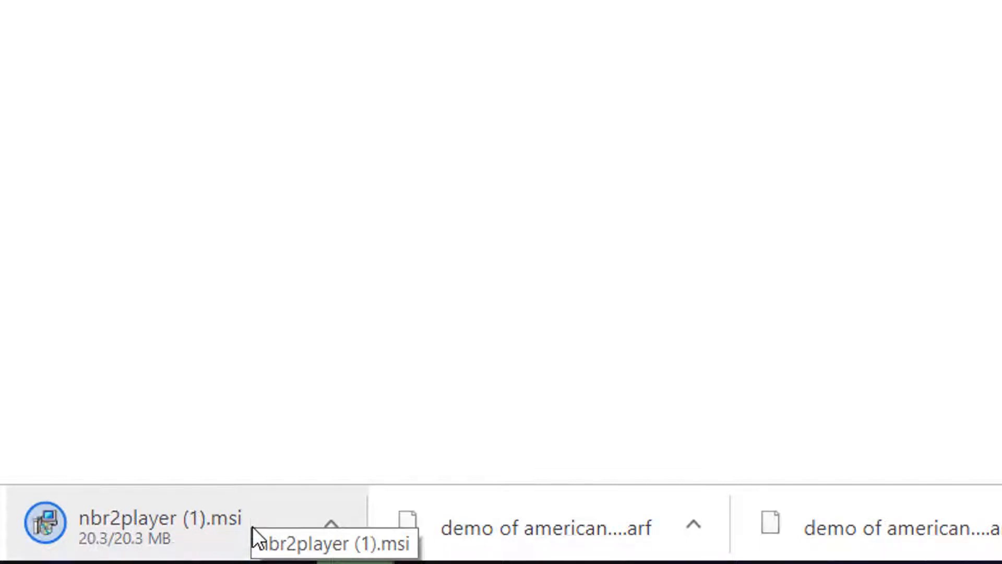
click(153, 526)
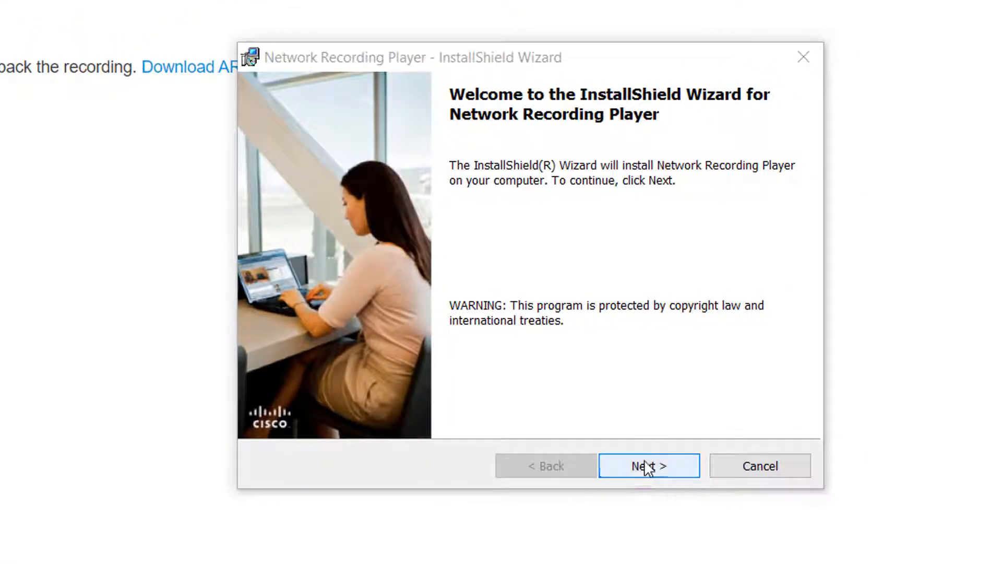
Accept the Network Recording Player license agreement in the installer.
click(648, 465)
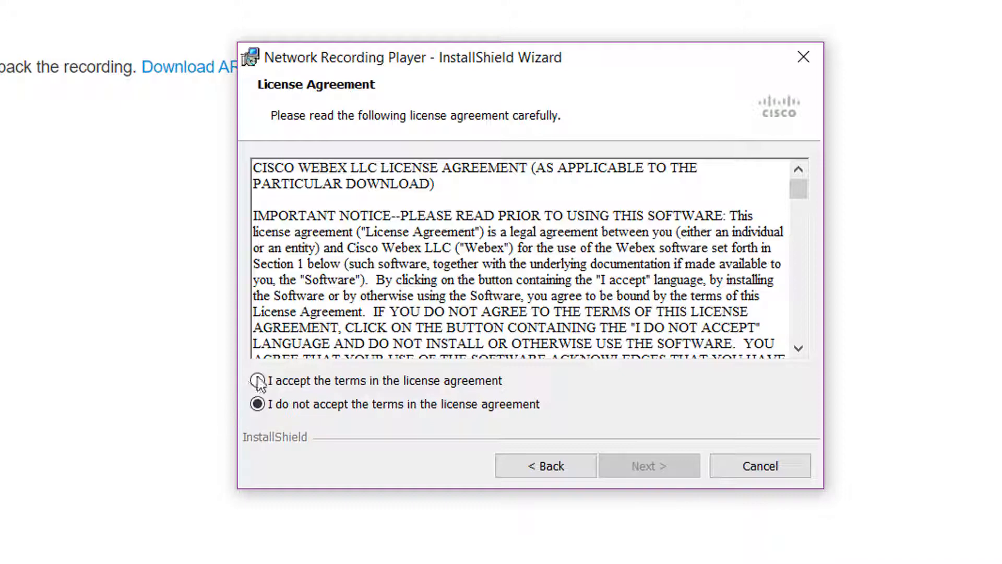
click(257, 380)
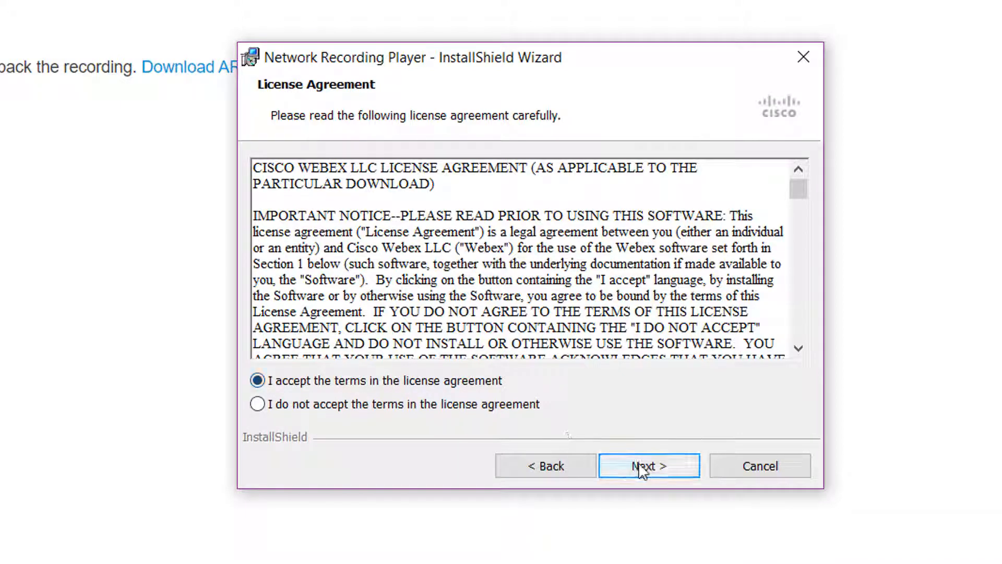
click(648, 465)
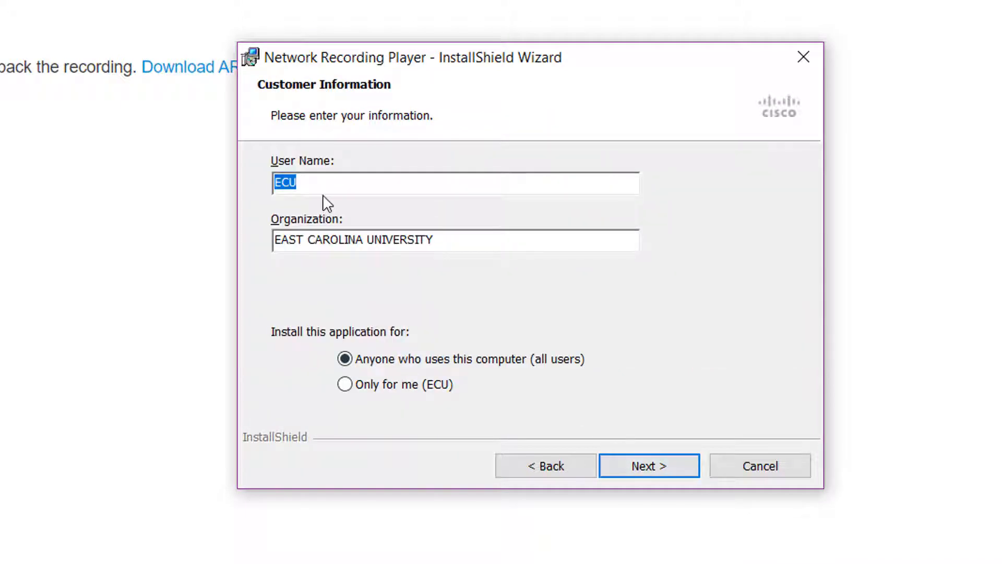
Set user name to Phi White, install only for me with Complete setup.
key(Delete)
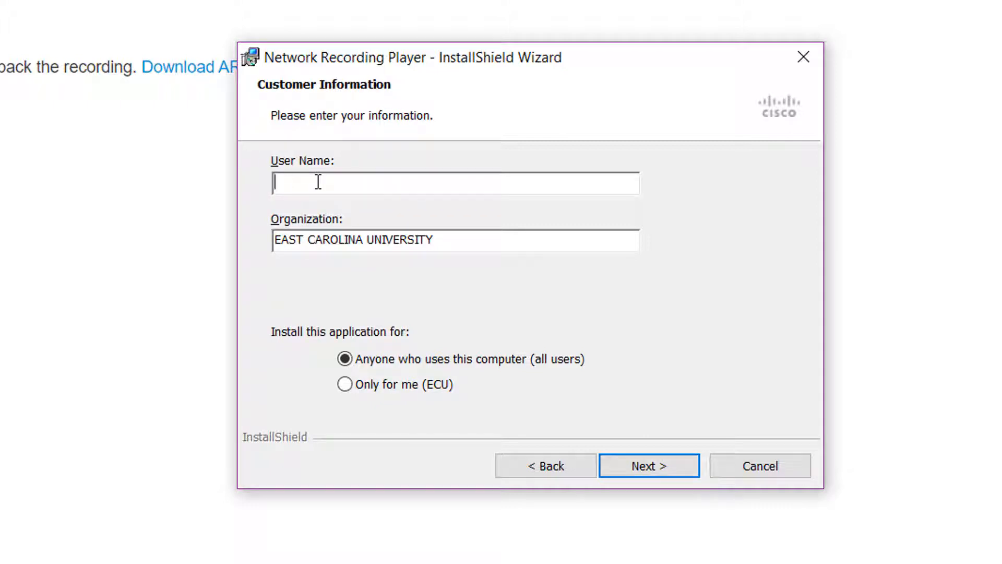
text(Phi)
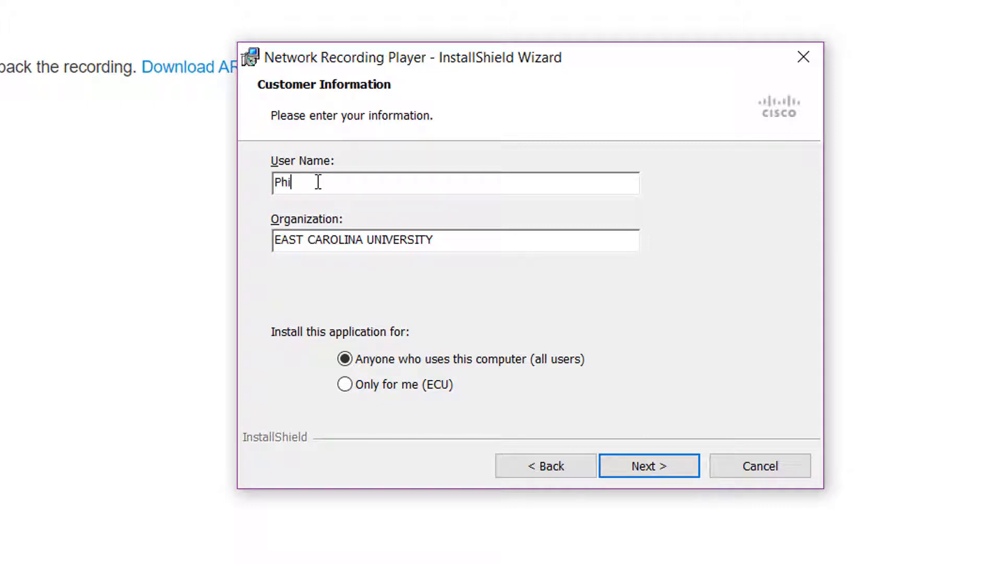
text(White)
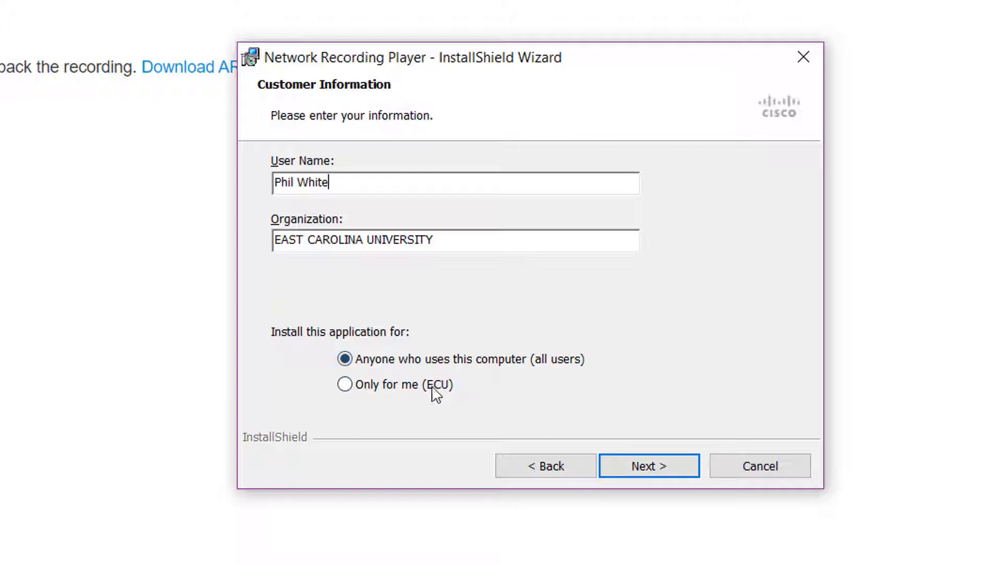
click(345, 384)
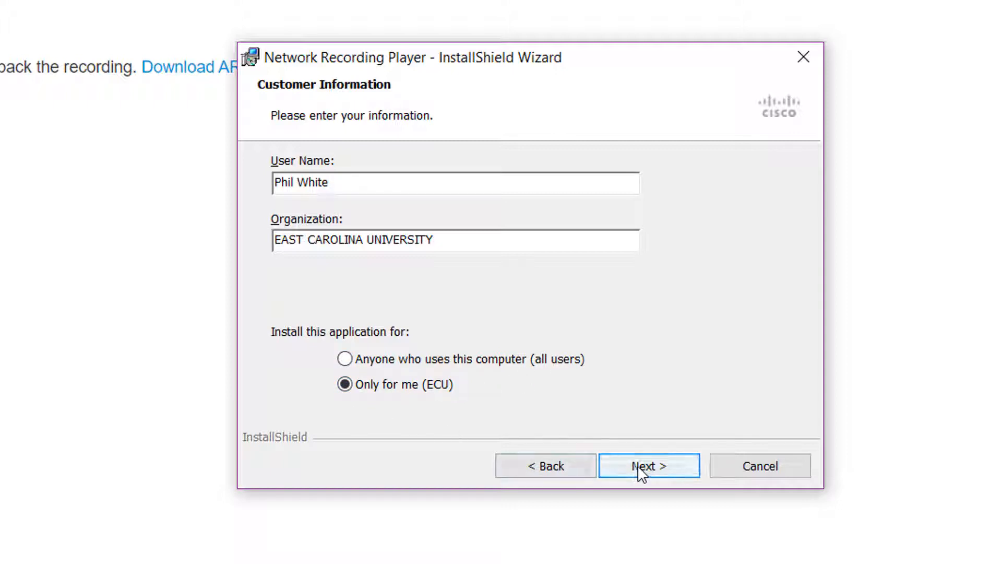
click(649, 465)
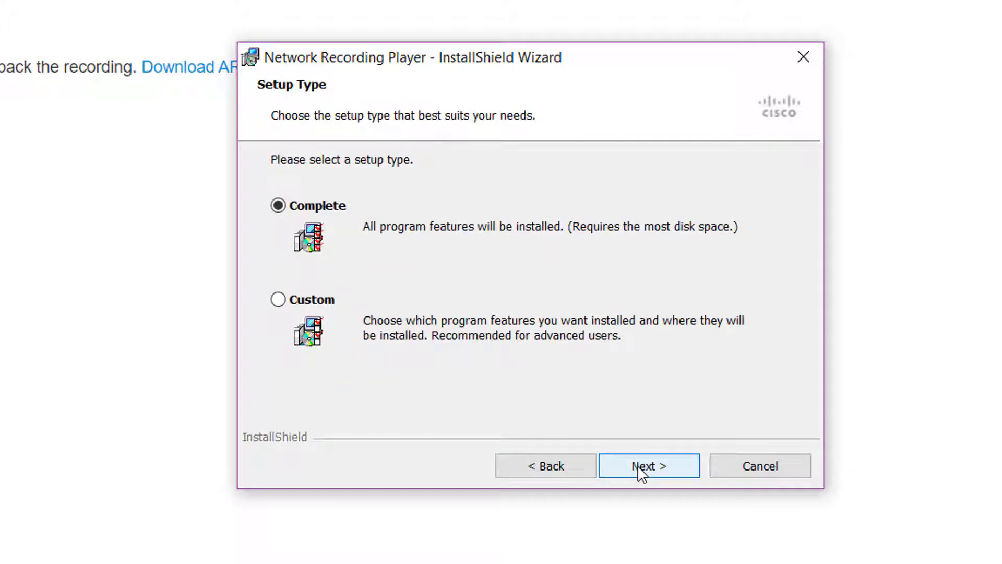
click(649, 466)
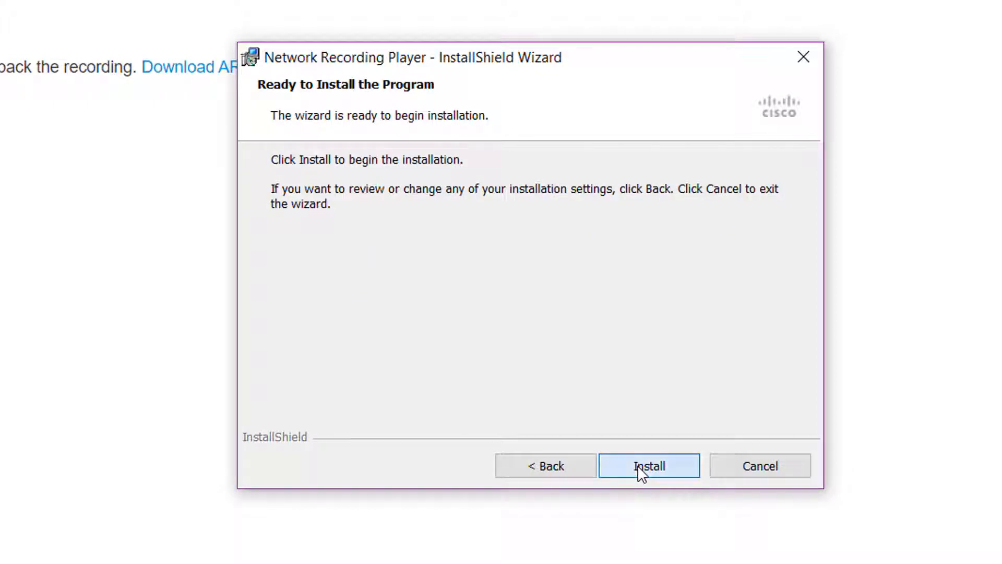
click(649, 465)
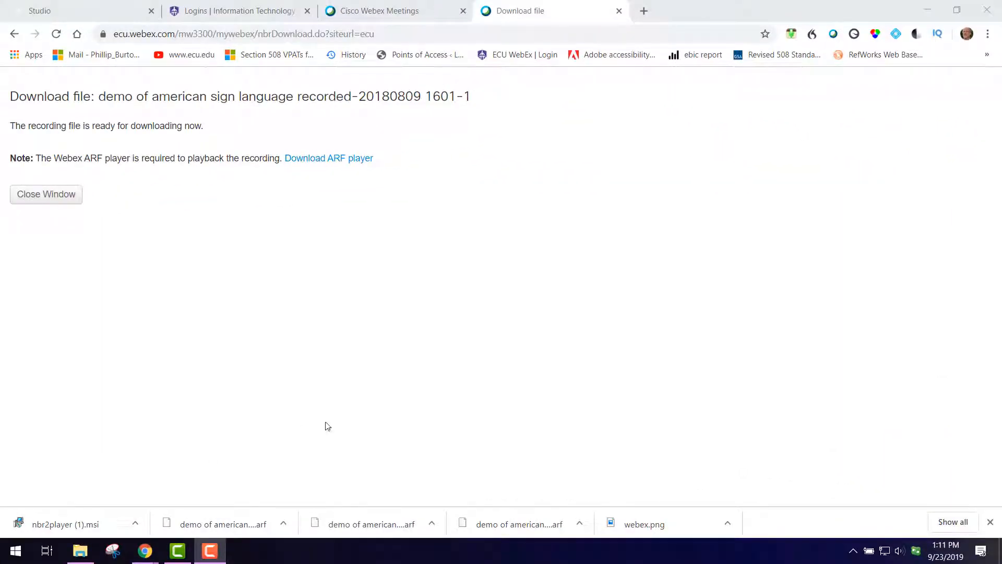
mouse_move(93, 316)
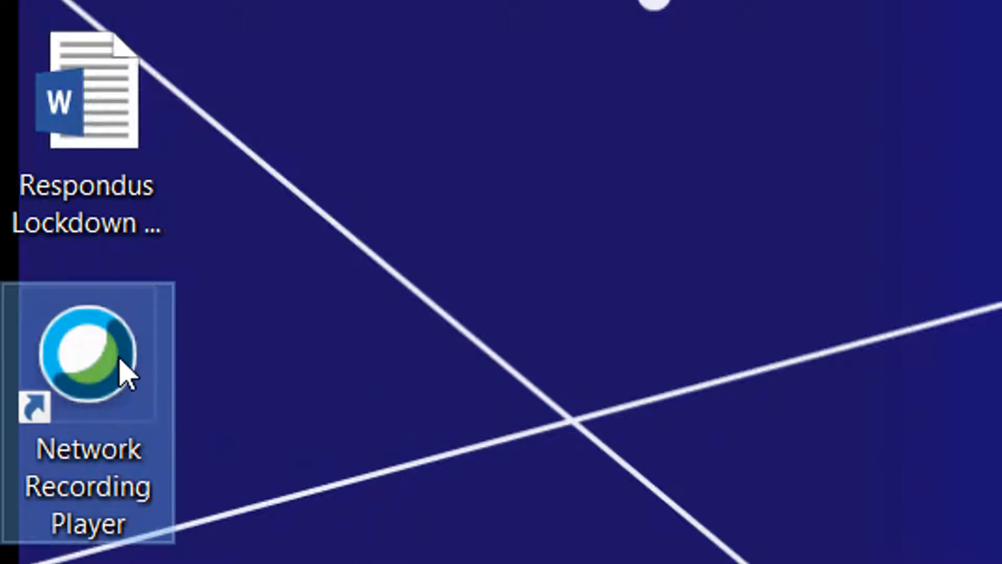
Launch Network Recording Player and open the 'demo of american sign language recorded' ARF file.
double_click(88, 354)
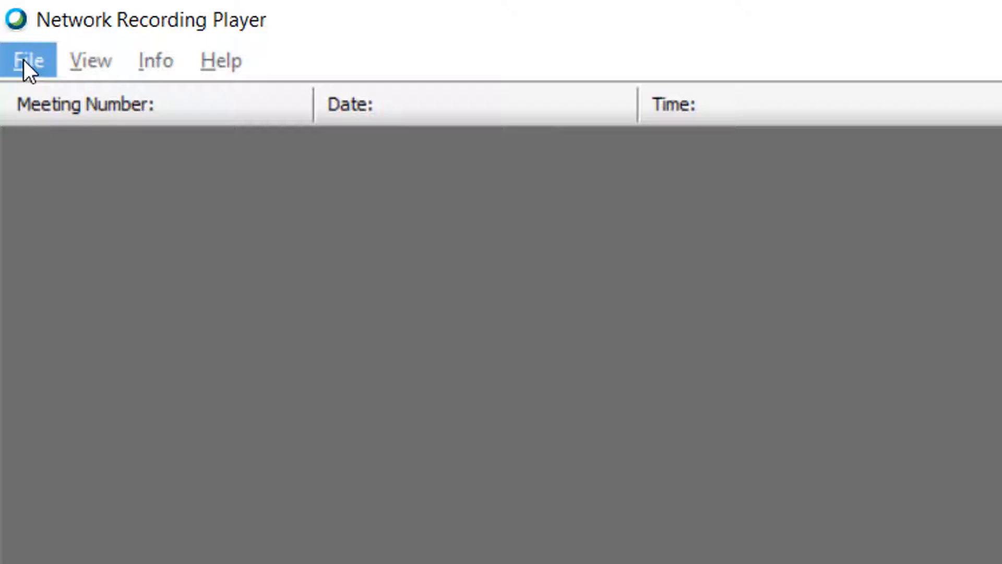
click(28, 61)
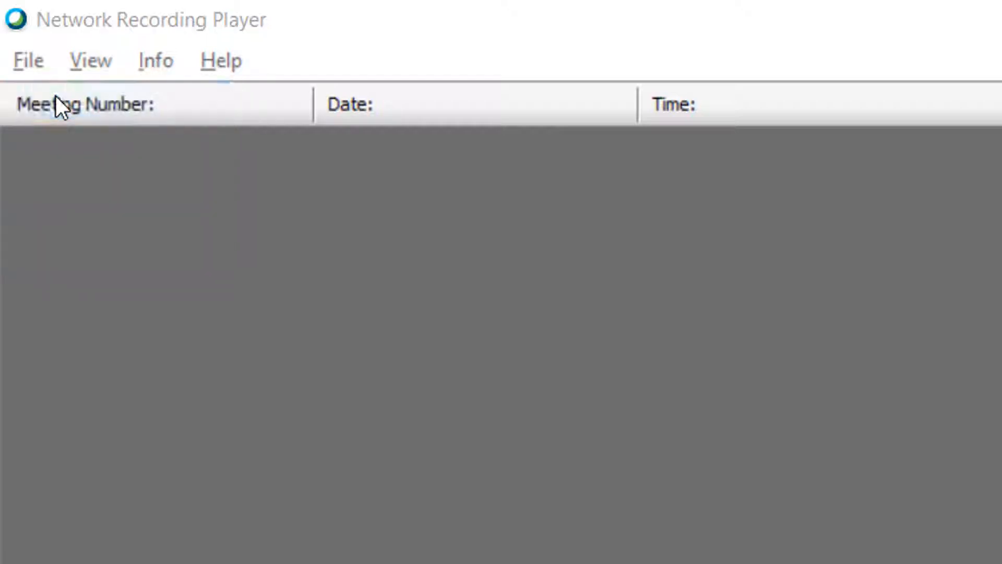
click(28, 60)
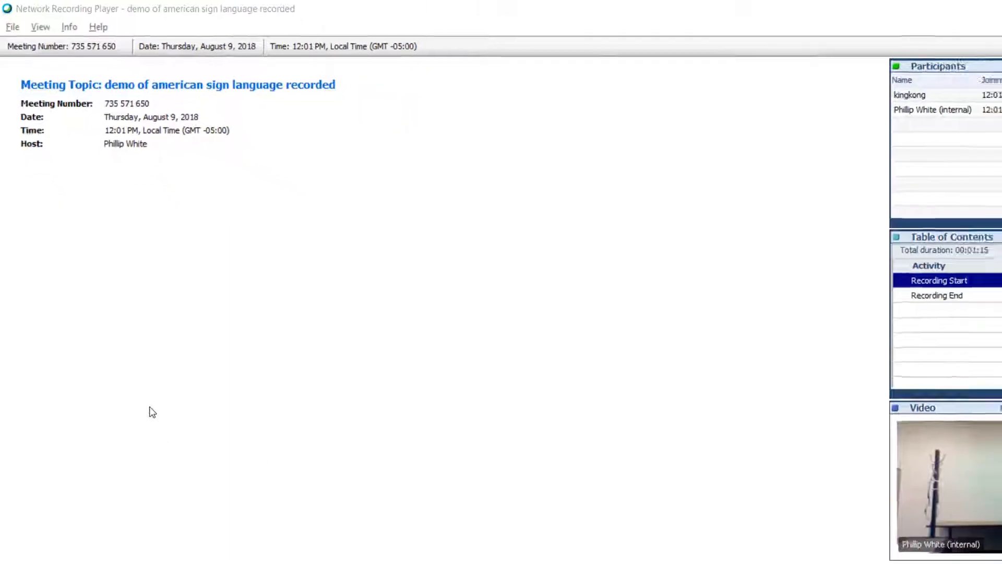
Pause the recording about three seconds into playback.
click(19, 509)
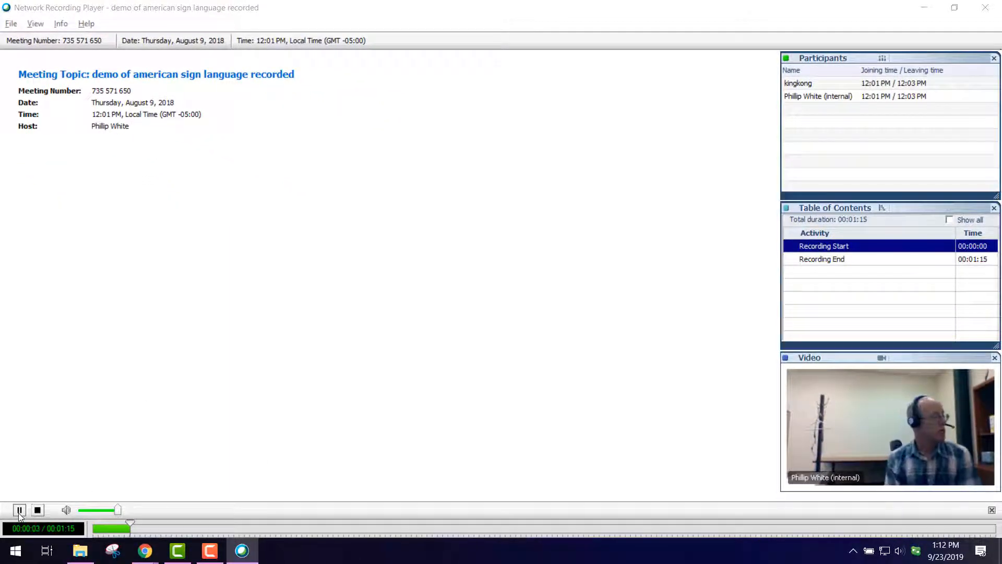
click(19, 509)
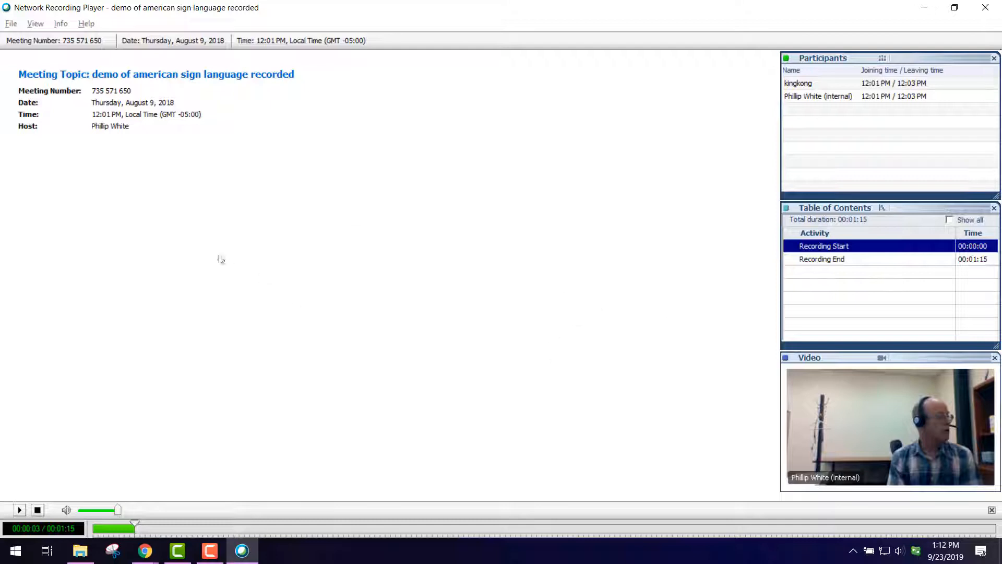
mouse_move(228, 162)
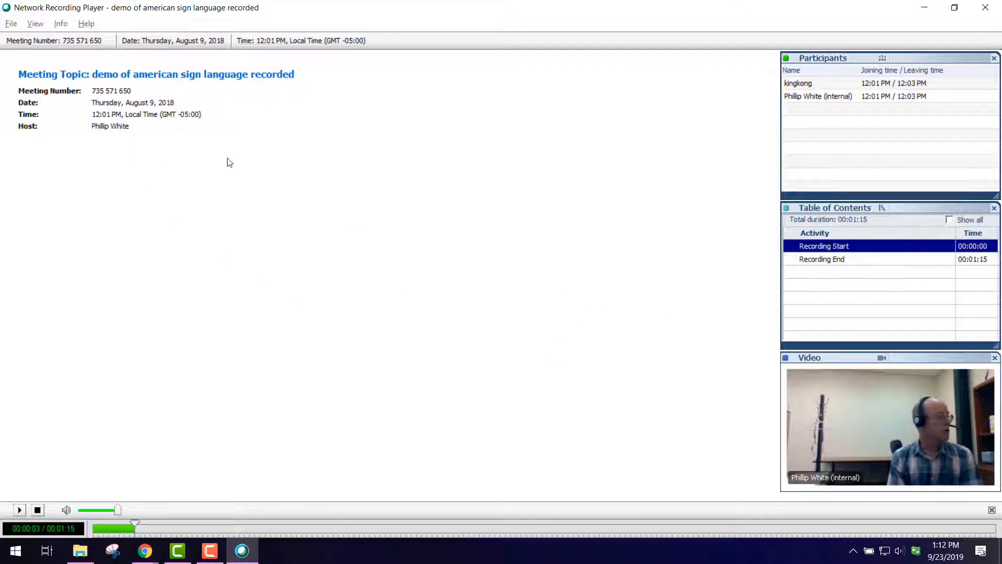
mouse_move(142, 166)
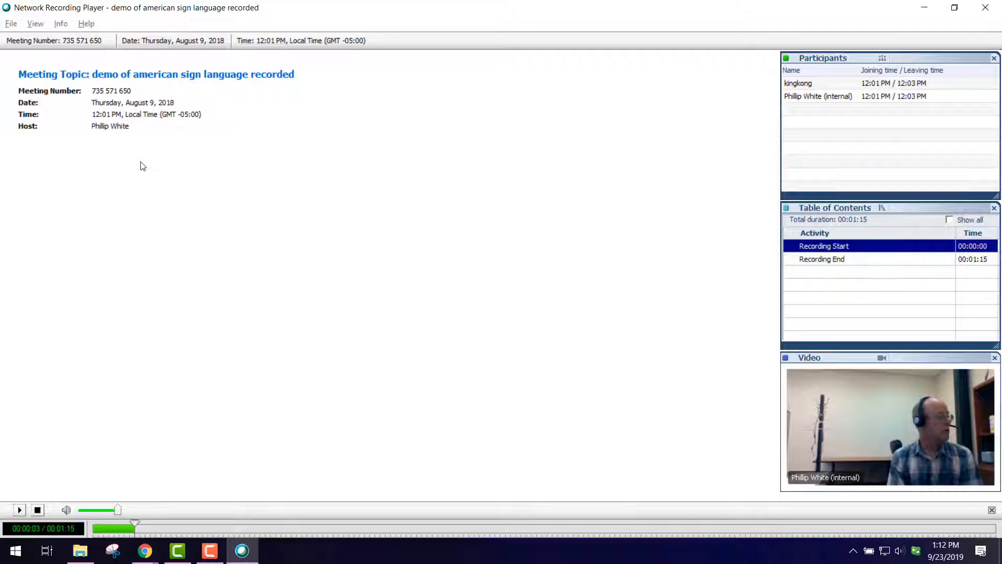
mouse_move(68, 97)
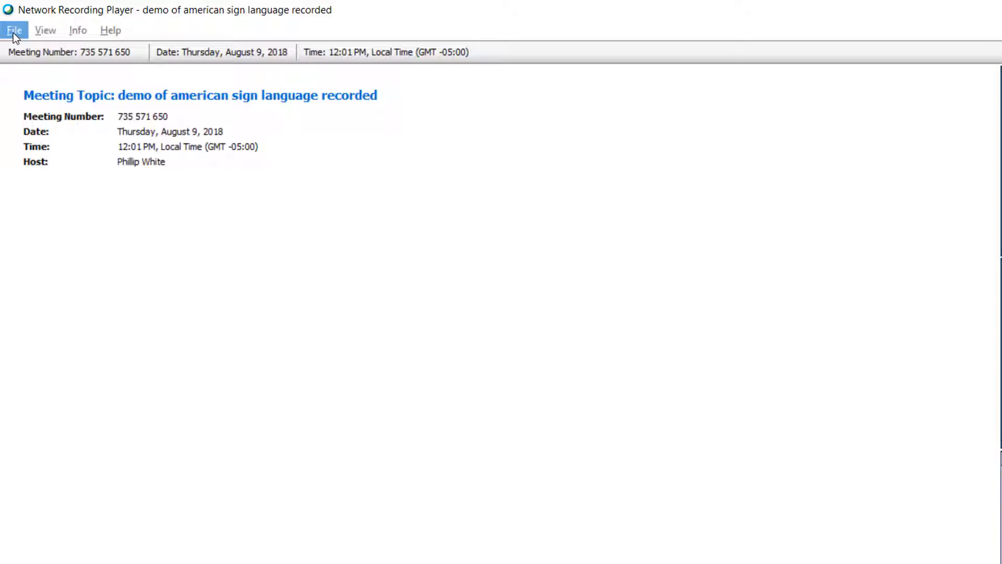
Choose File > Convert Format > MP4 and enter site URL ecu.web.
click(14, 31)
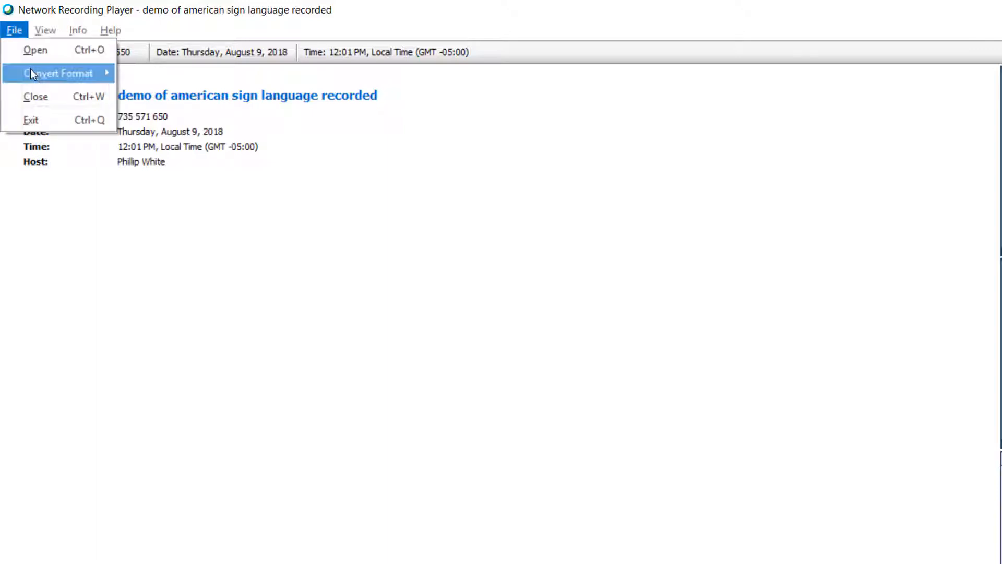
mouse_move(58, 73)
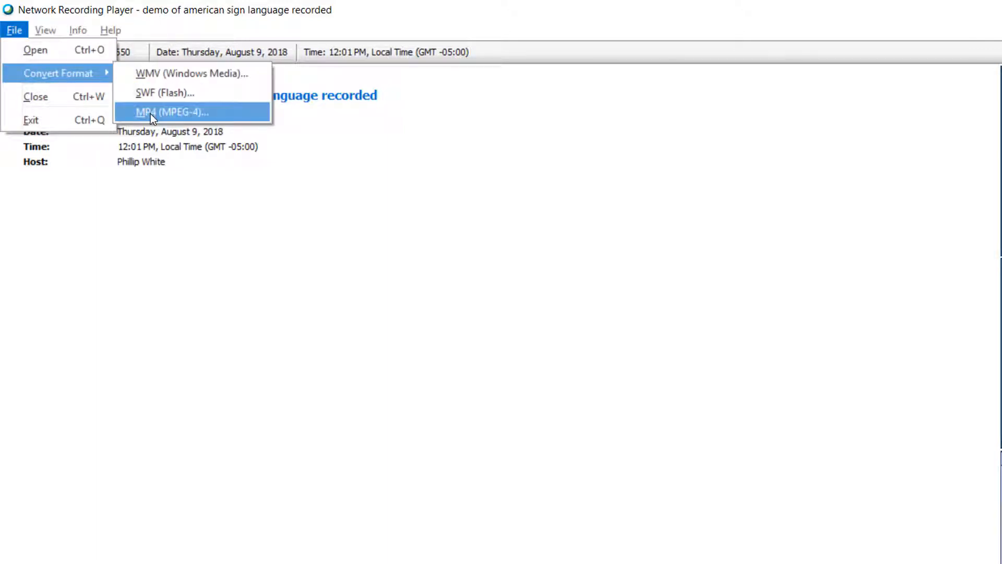
click(169, 112)
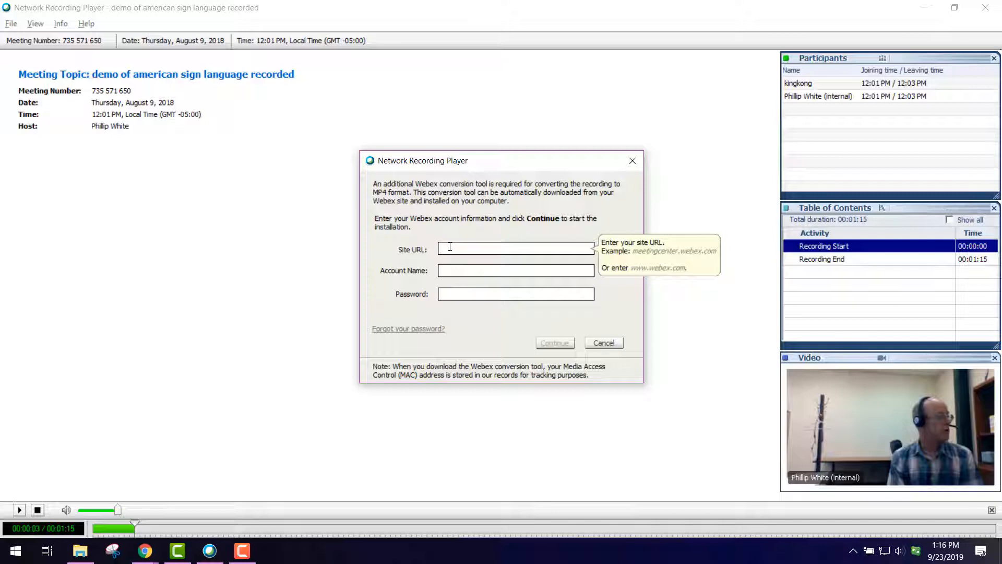
text(ecu.webex.com)
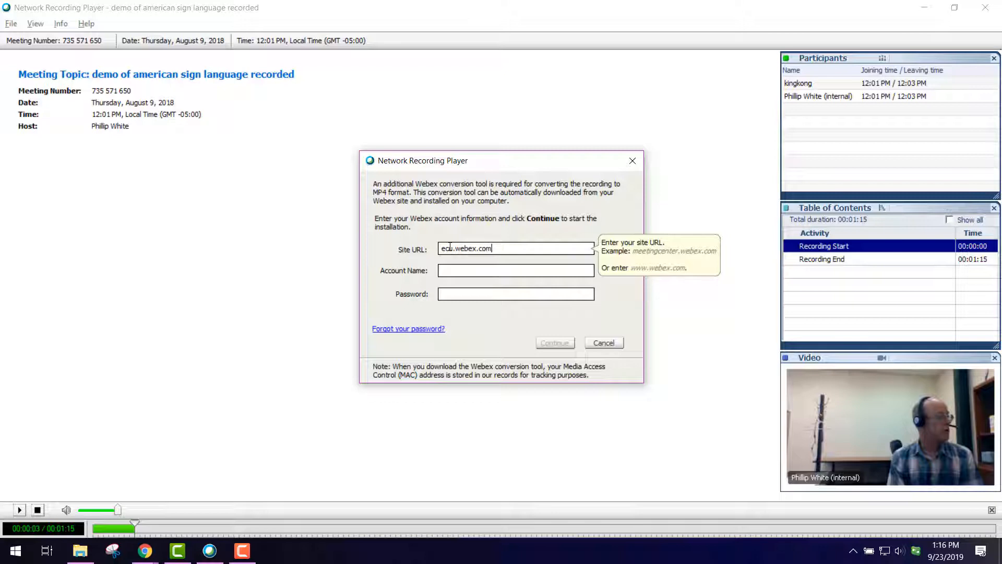
click(516, 269)
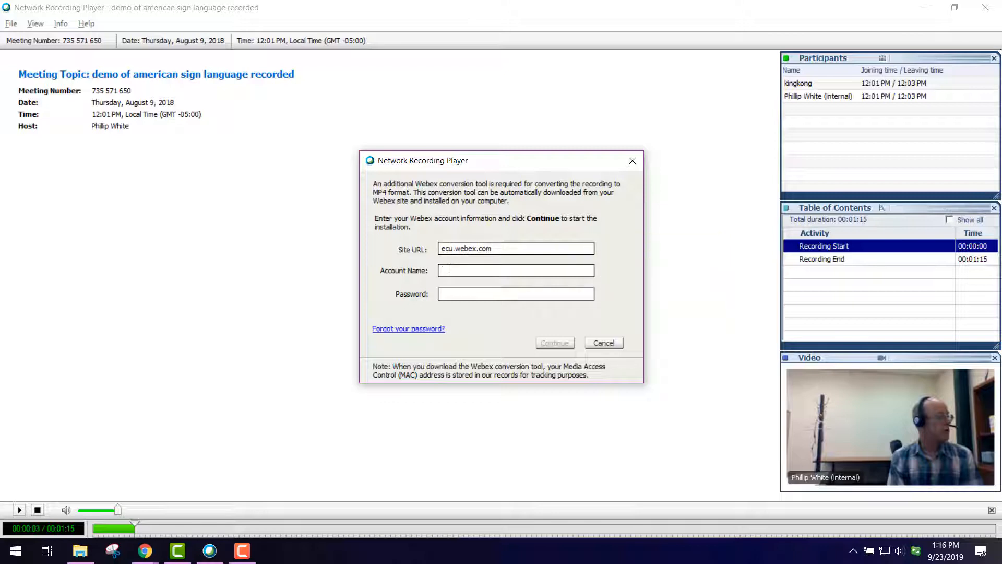
text(whiteph1)
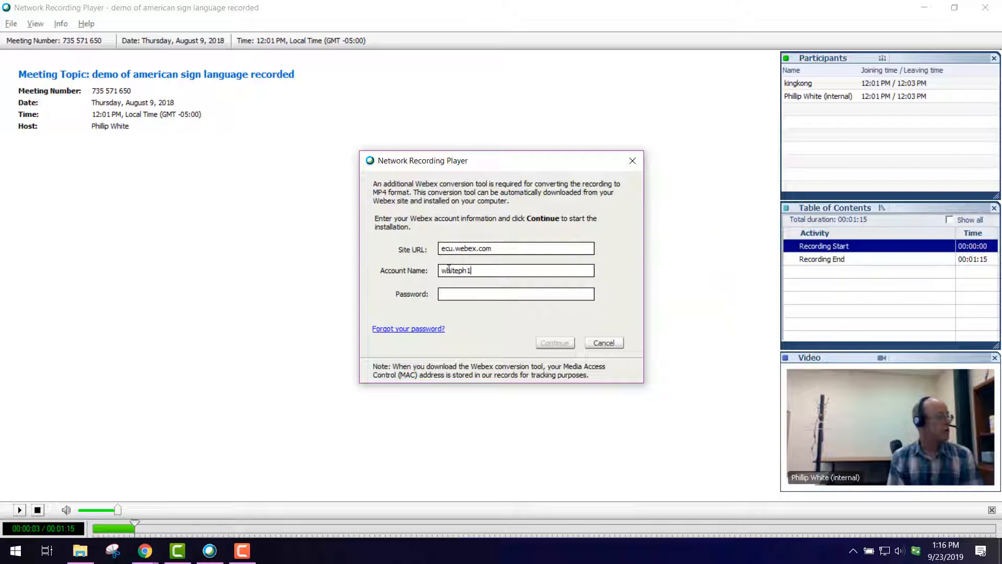
text(5)
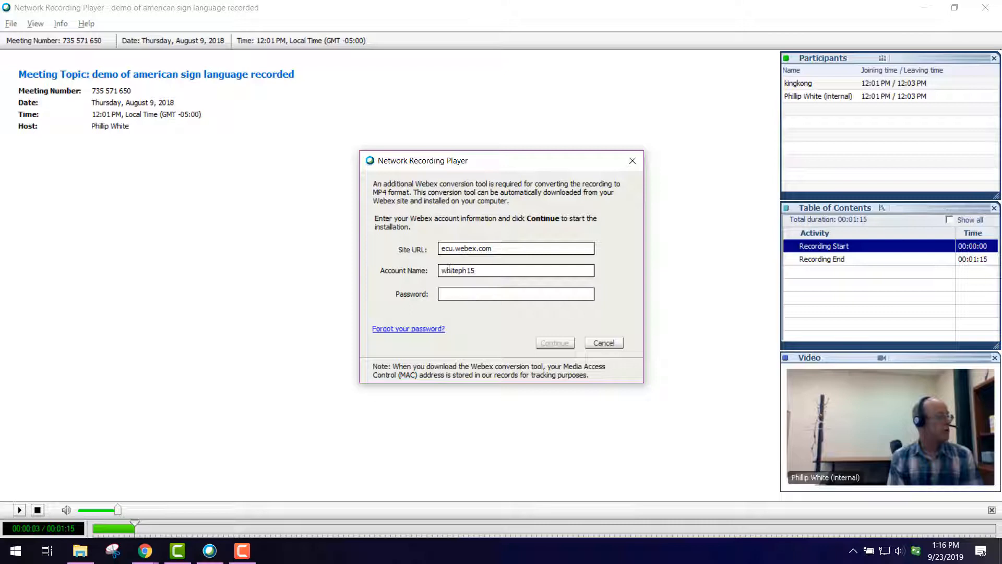
click(515, 293)
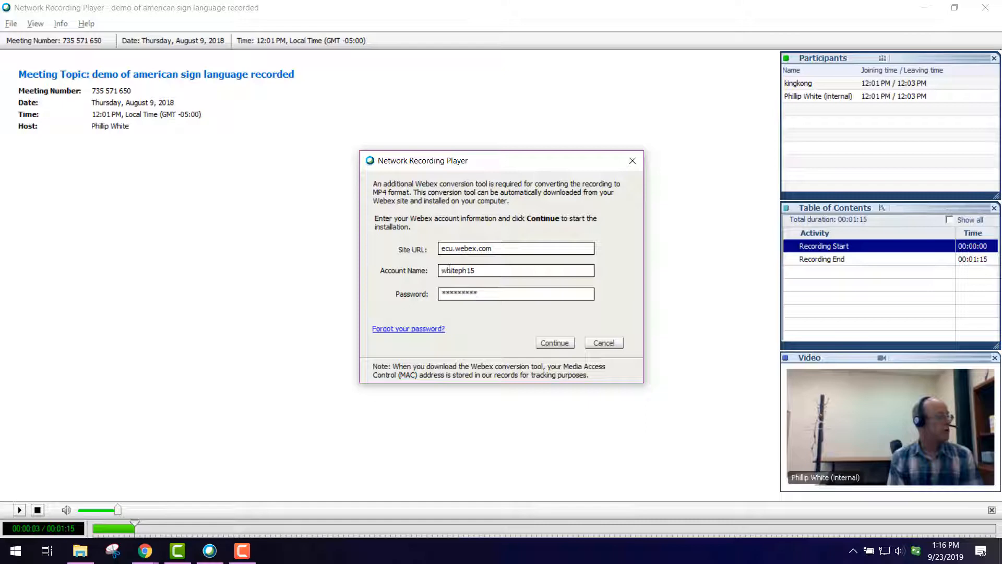
click(555, 343)
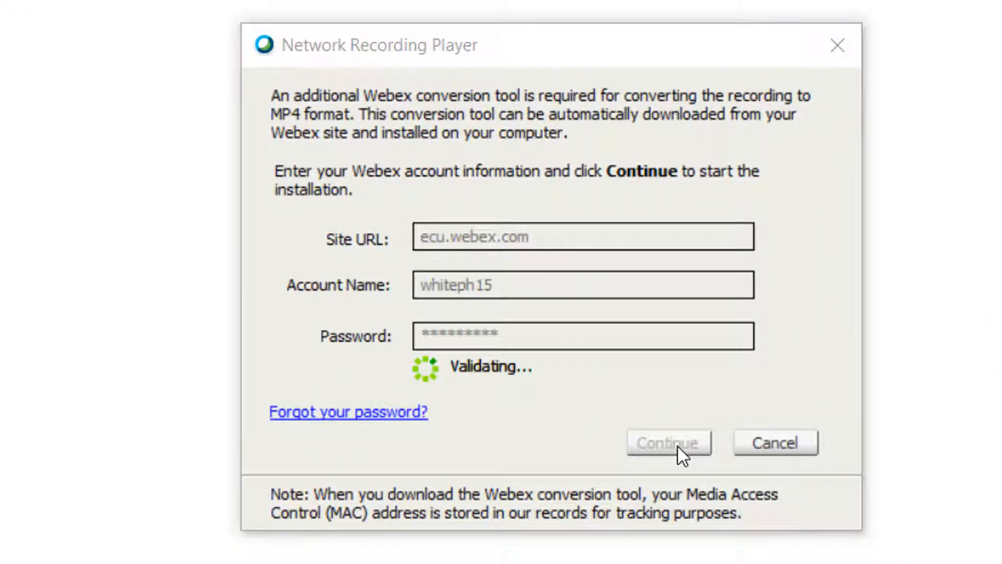
click(669, 442)
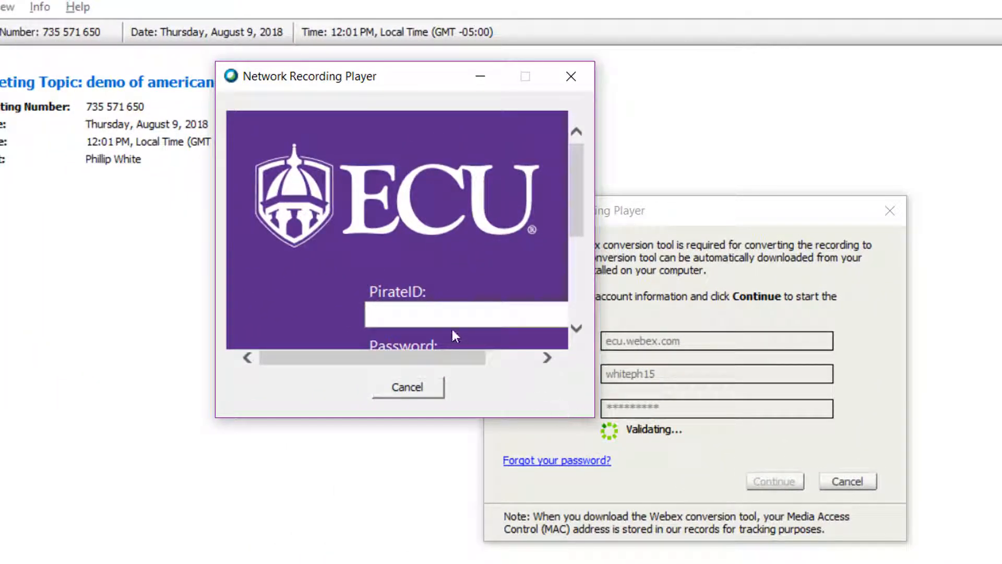
click(466, 314)
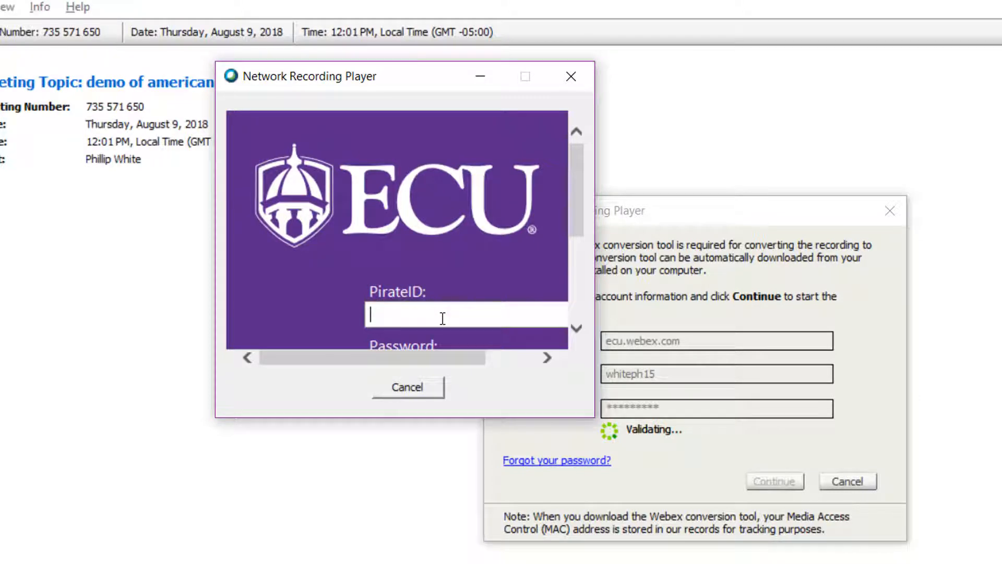
text(whiteph15)
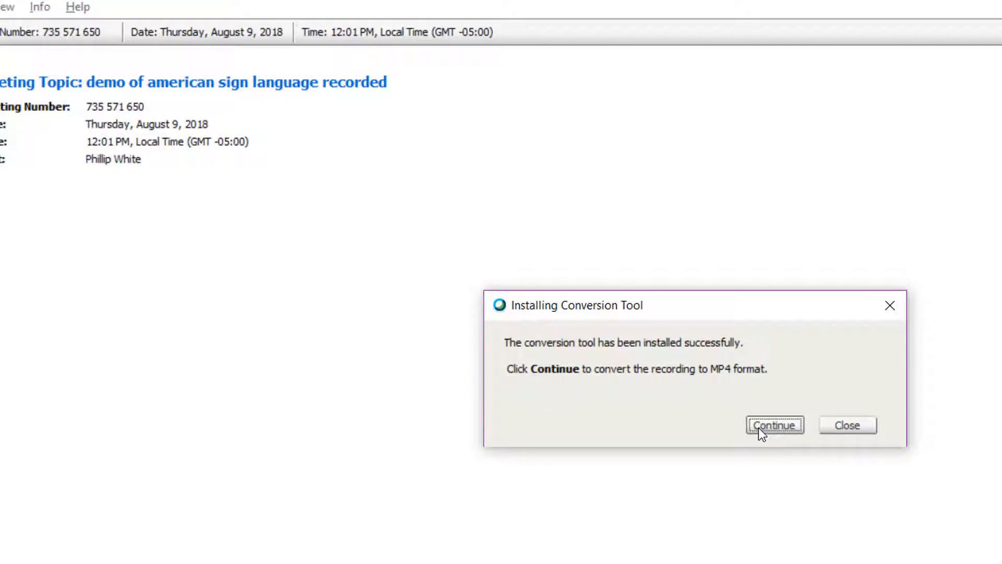
Proceed to MP4 conversion and choose the Videos folder as the save location.
click(775, 425)
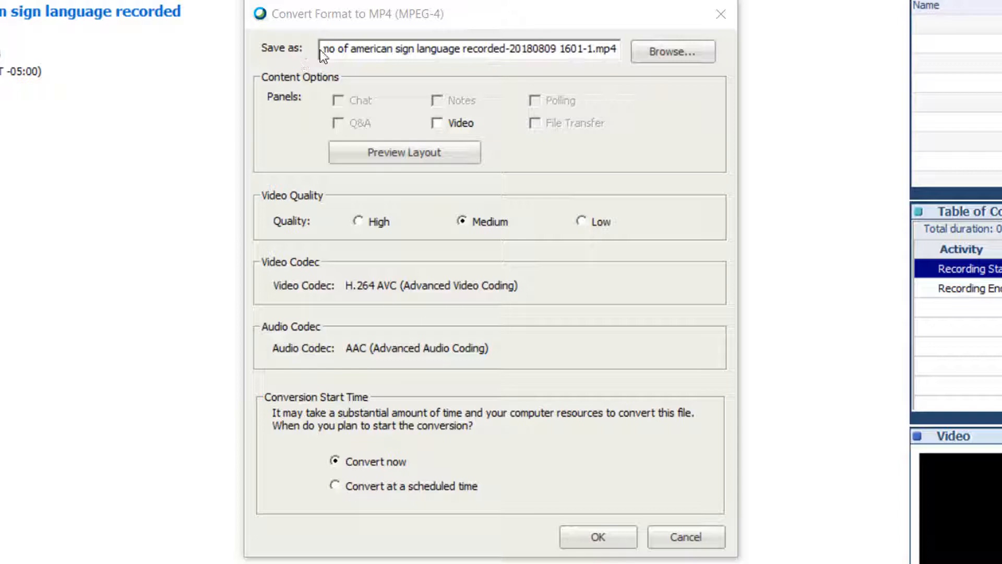
mouse_move(495, 42)
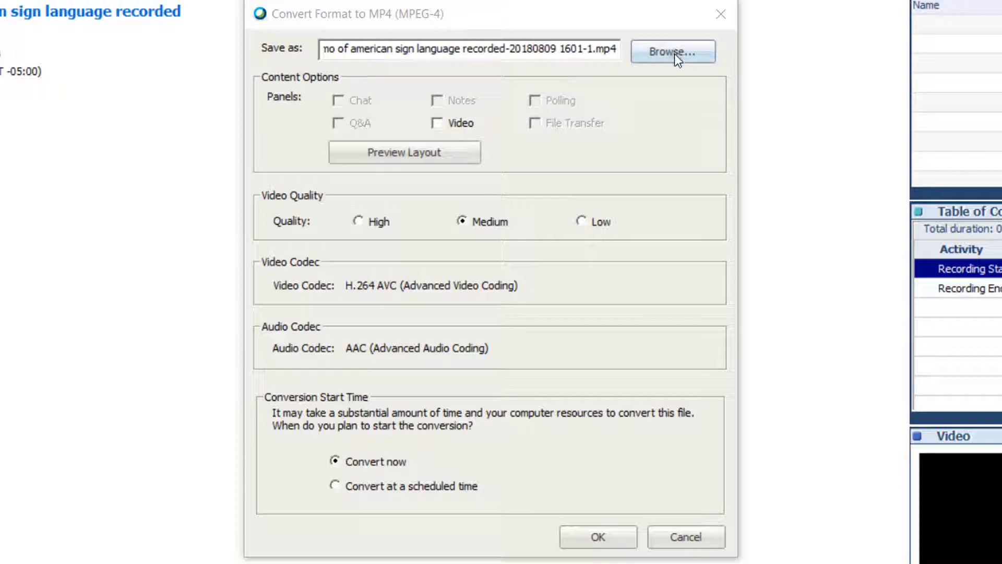
click(673, 52)
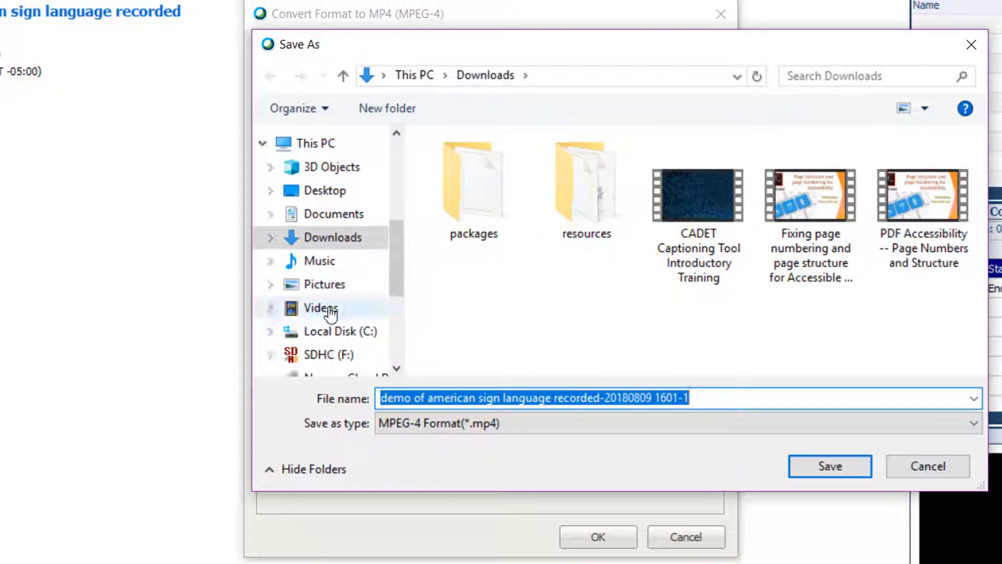
click(321, 308)
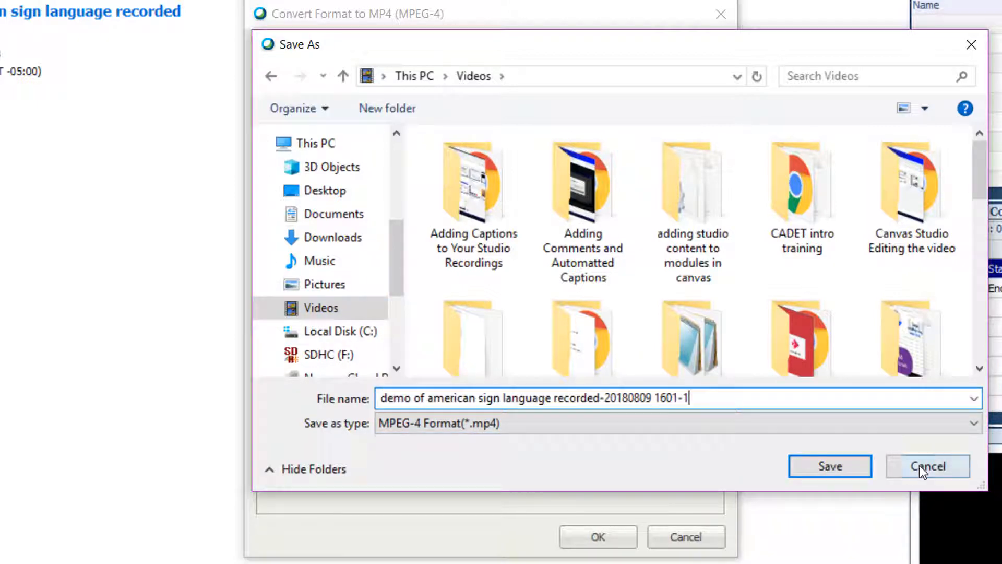
click(829, 465)
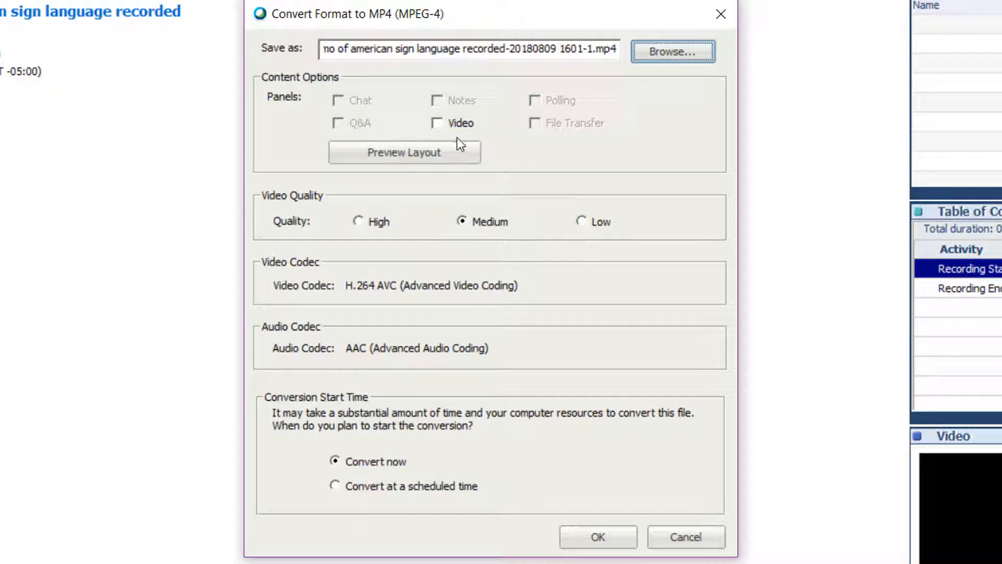
mouse_move(553, 127)
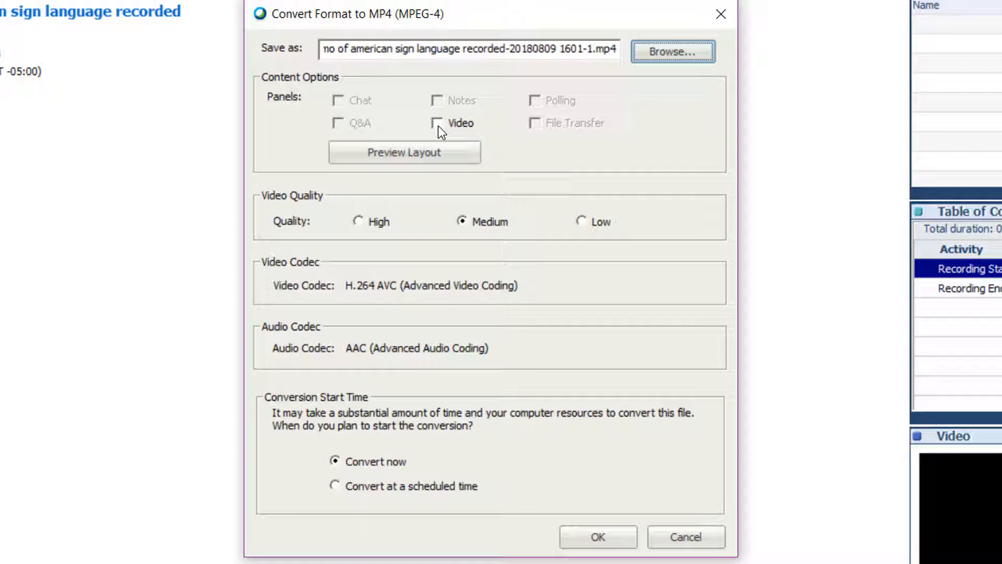
Tick the Video panel checkbox and click OK to start the MP4 conversion.
click(438, 123)
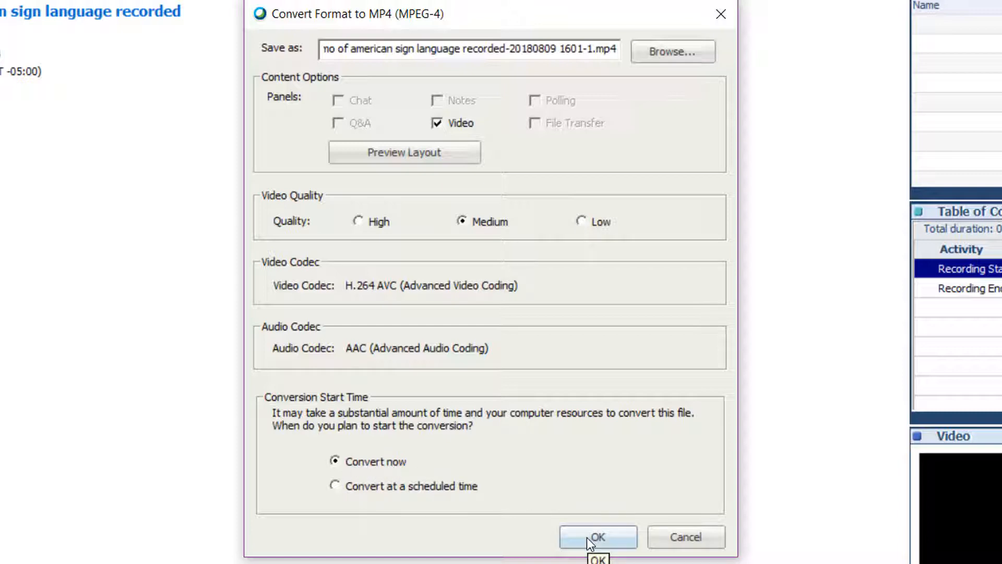
click(597, 538)
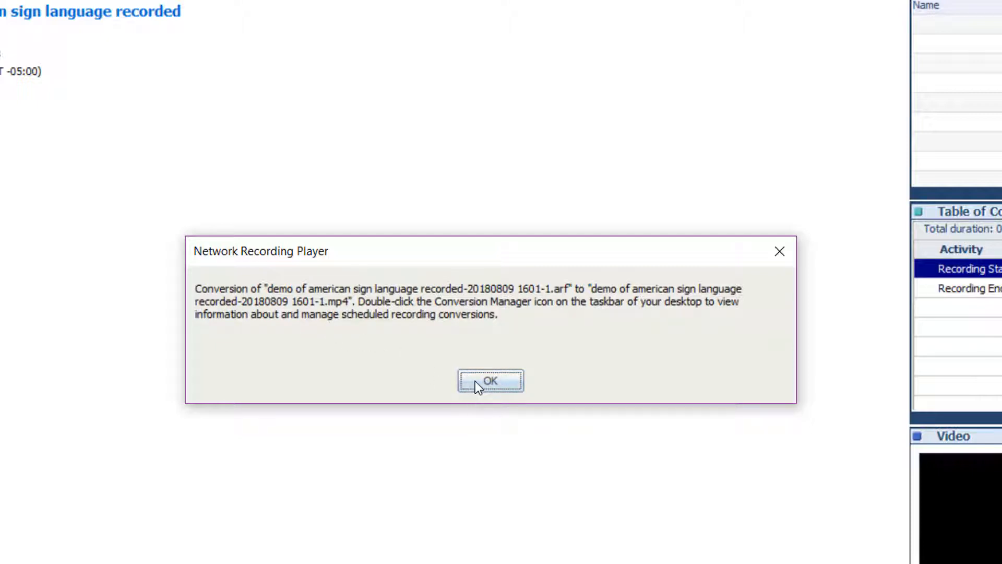
Acknowledge the conversion notice so the MP4 conversion continues in the background.
click(490, 381)
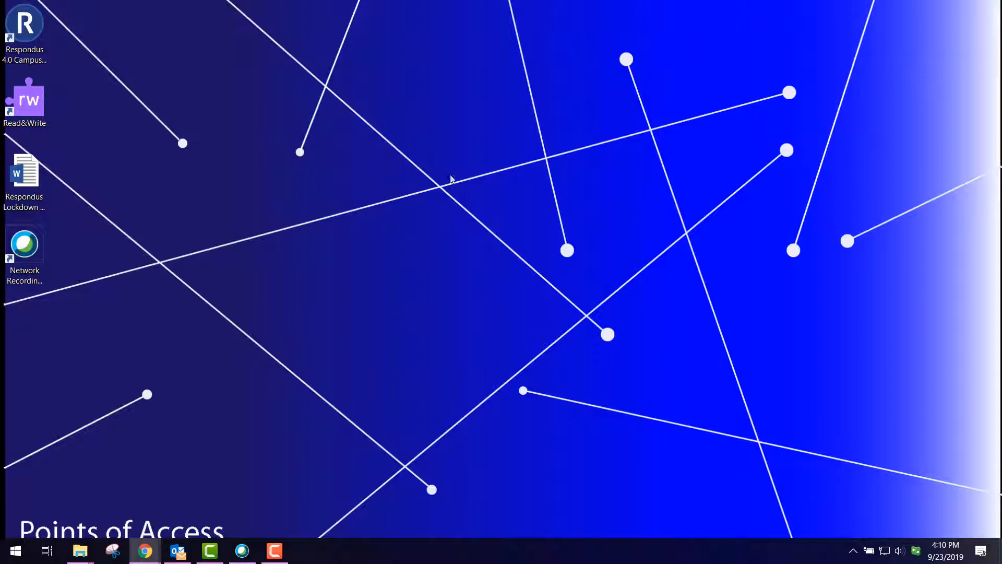
mouse_move(492, 353)
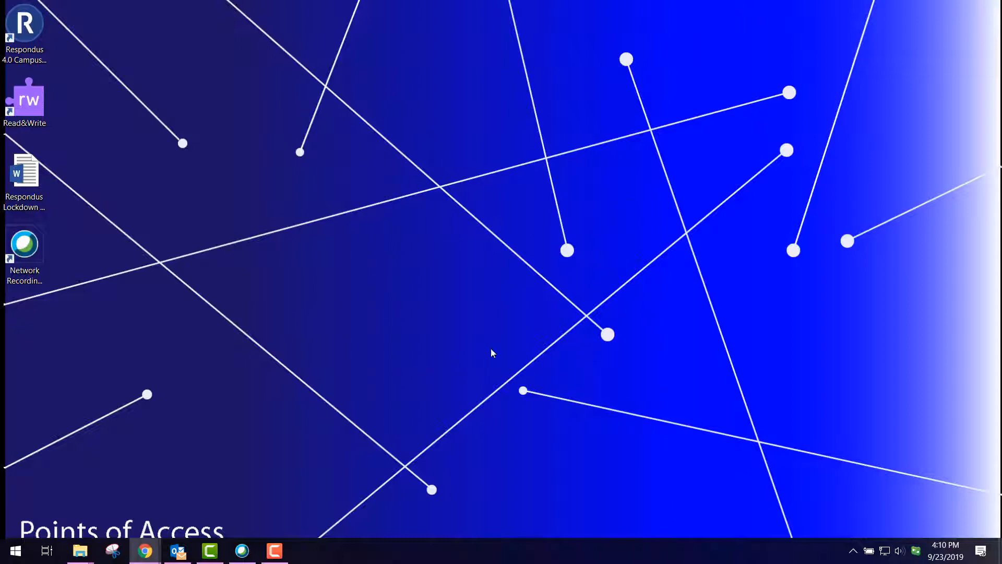
mouse_move(445, 350)
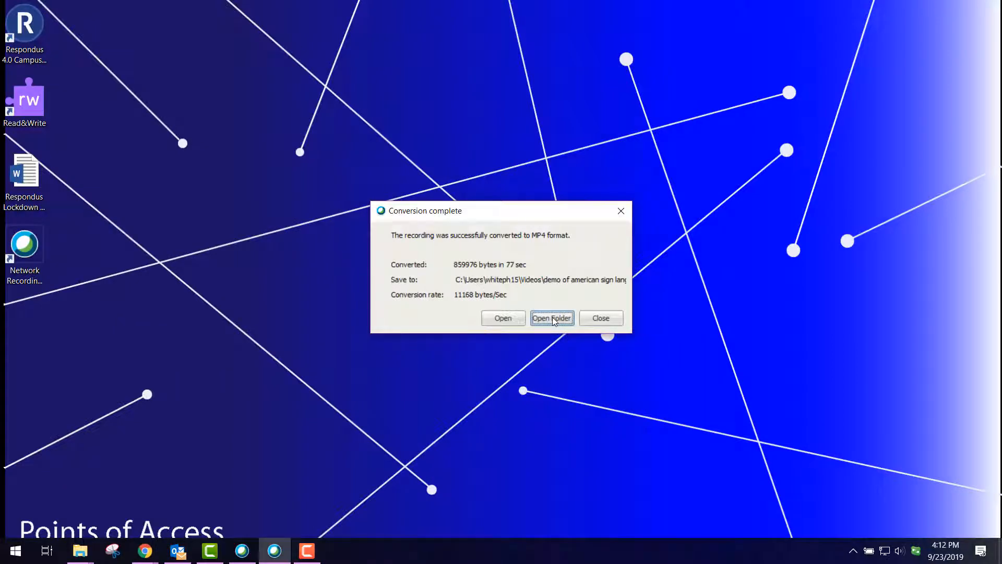
click(552, 318)
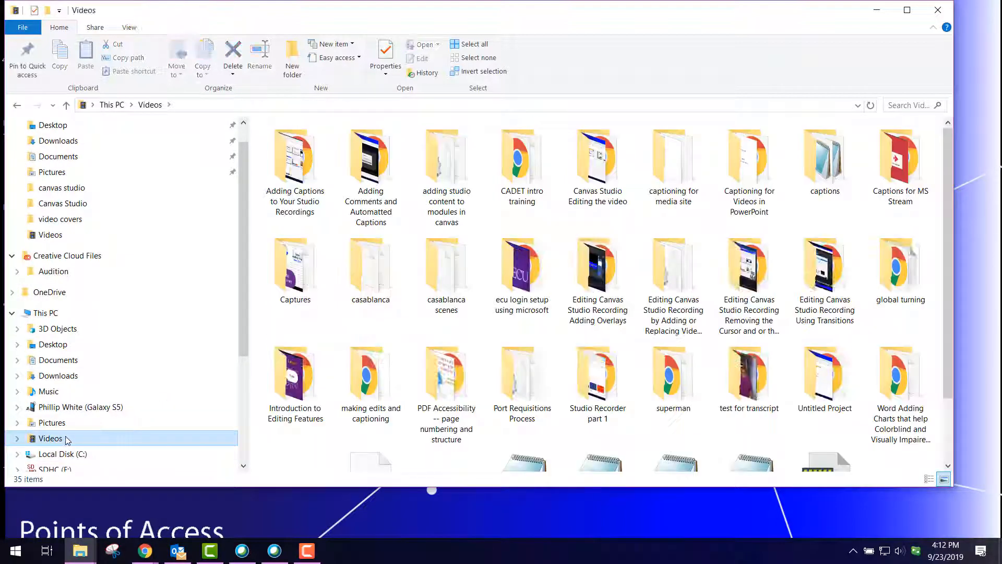
scroll(down, 3)
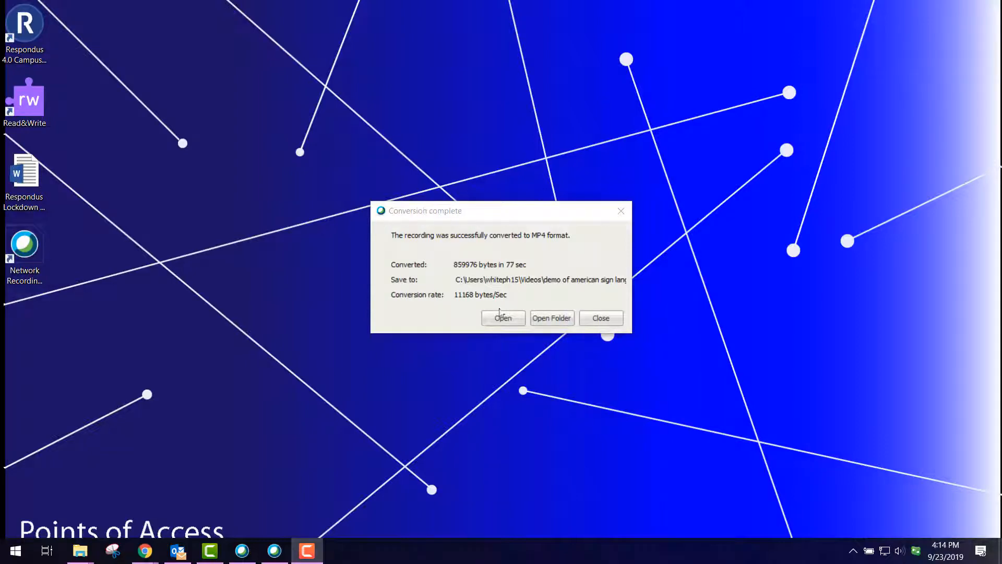
click(600, 318)
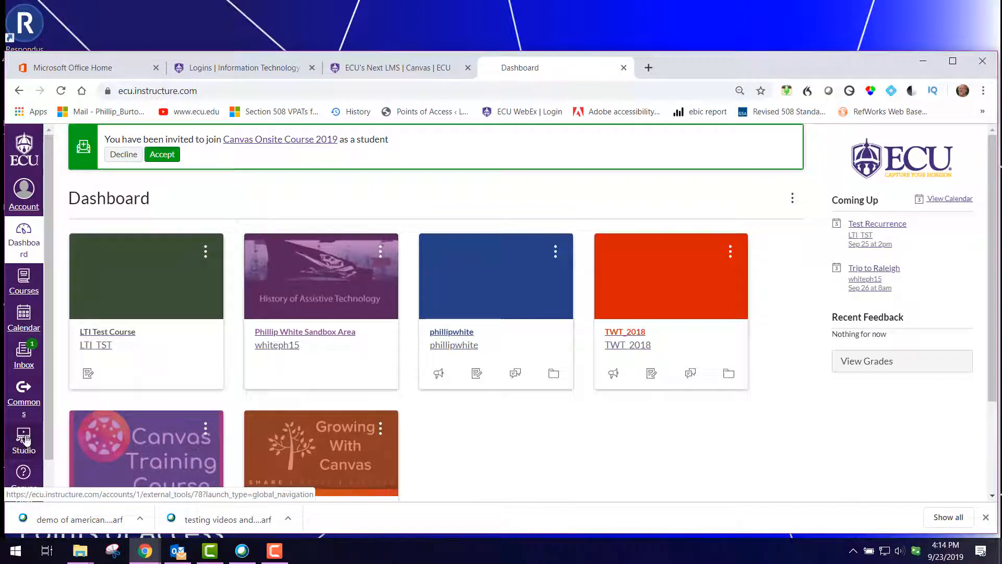
Go to Studio and open the Add to My Uploads dialog.
click(23, 441)
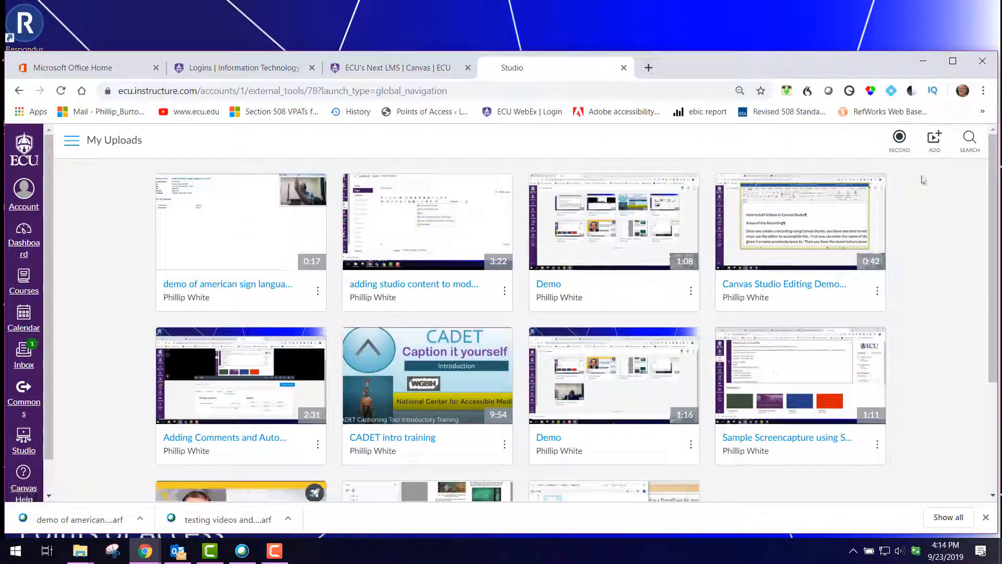
click(934, 136)
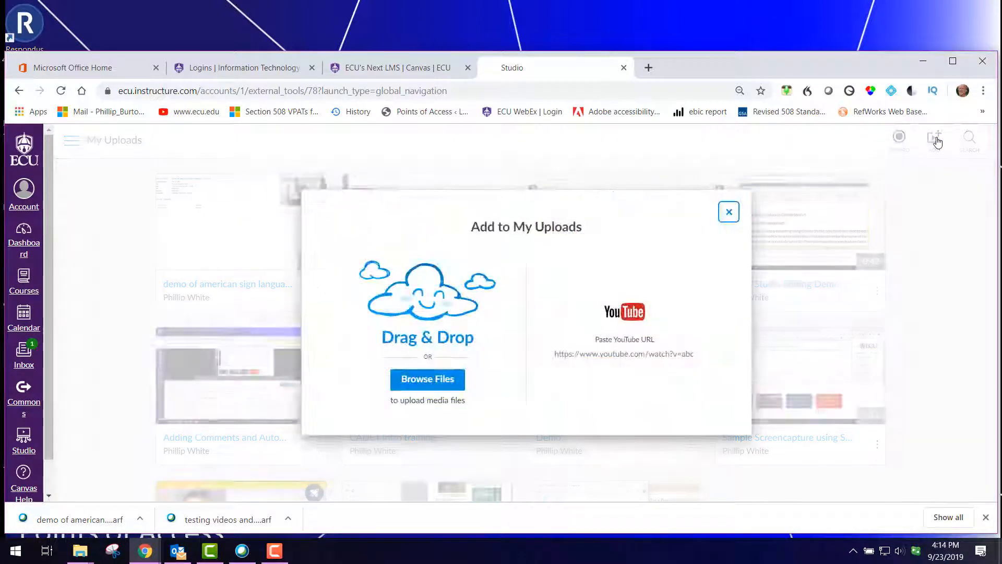
mouse_move(366, 356)
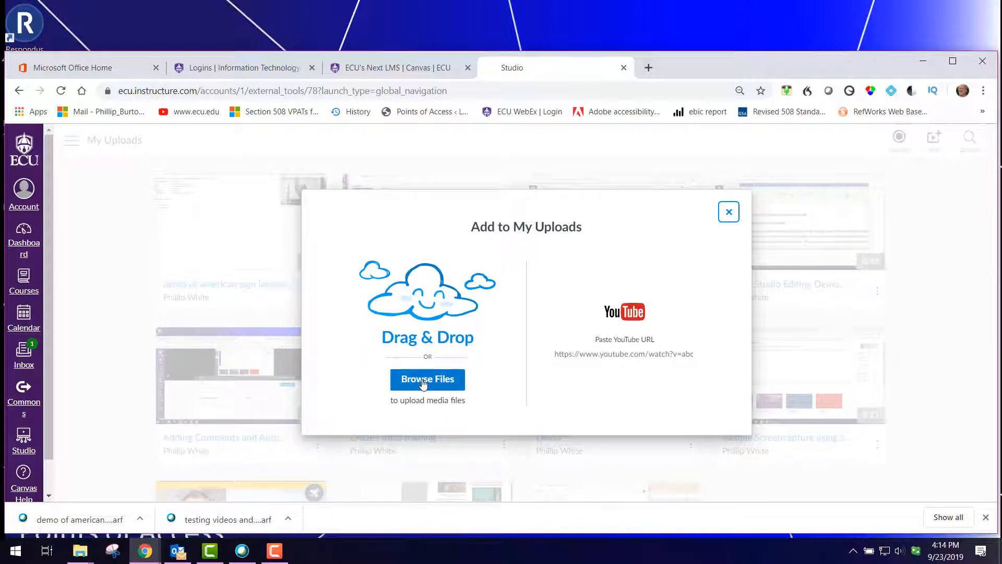
Upload the demo of american sign language MP4 from the Videos folder.
click(427, 379)
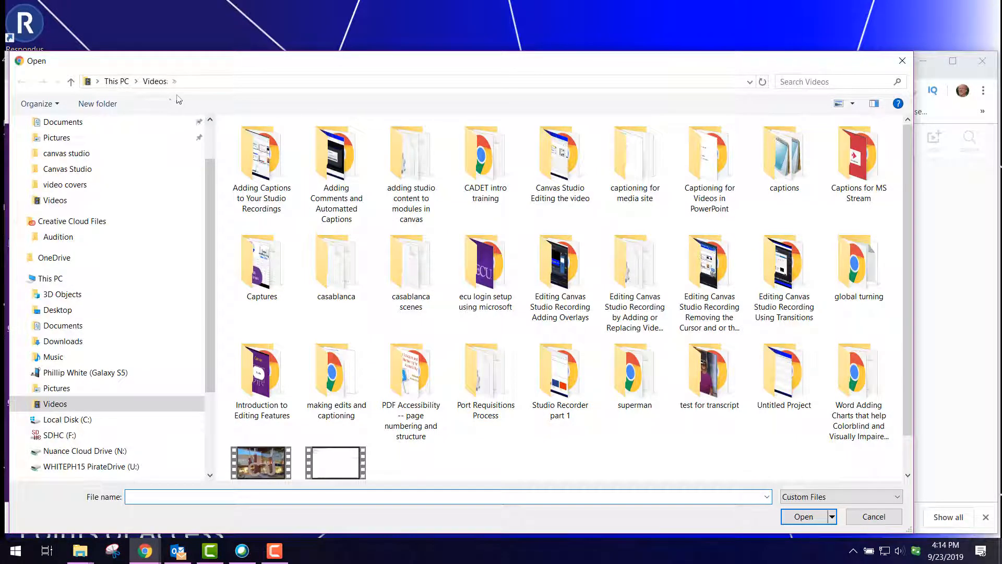
scroll(down, 3)
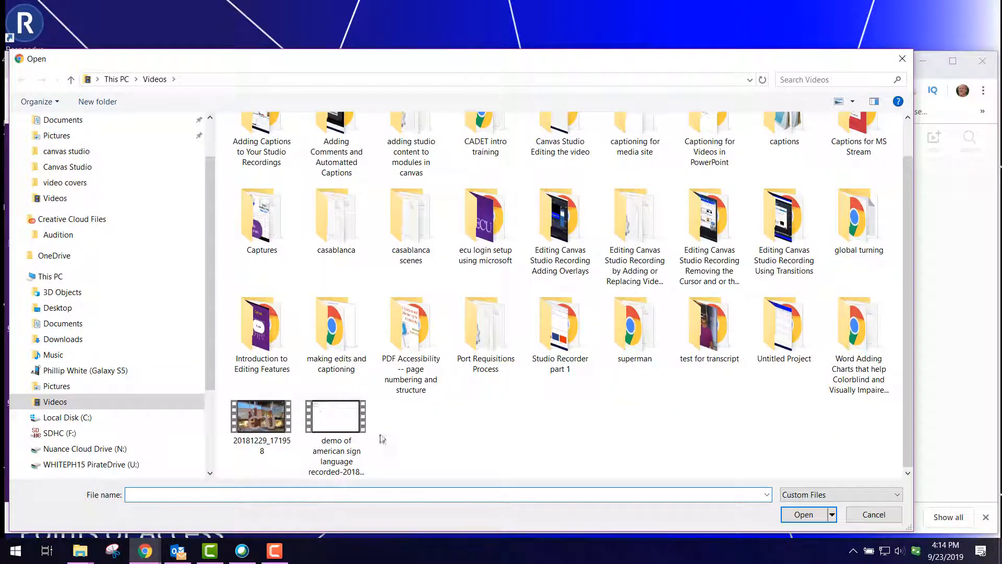
click(336, 416)
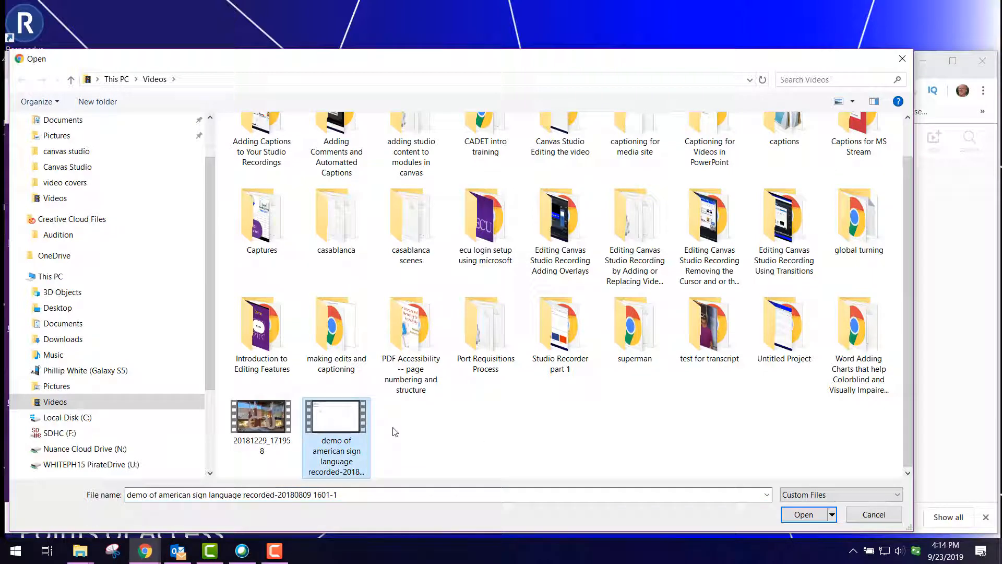
mouse_move(407, 444)
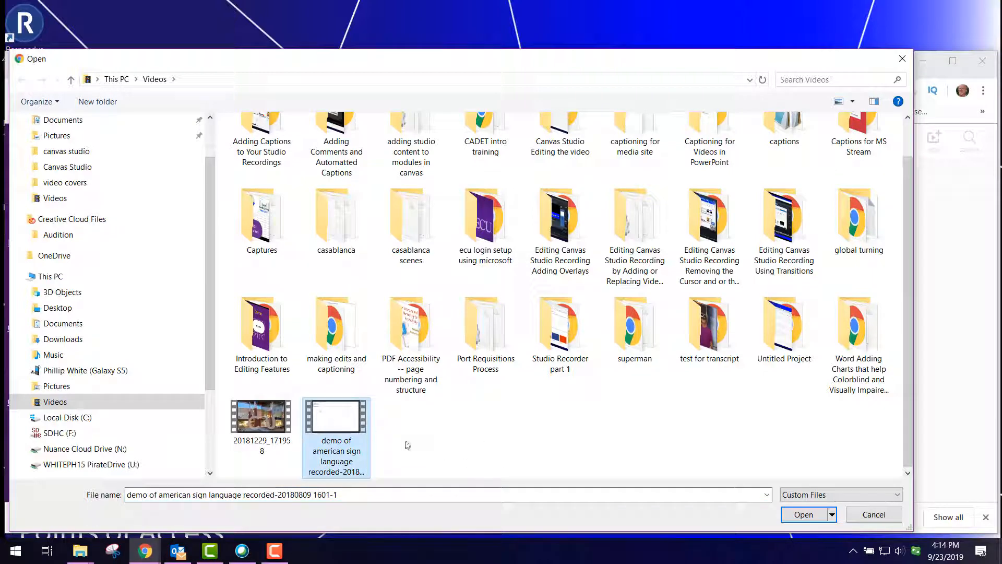
click(803, 514)
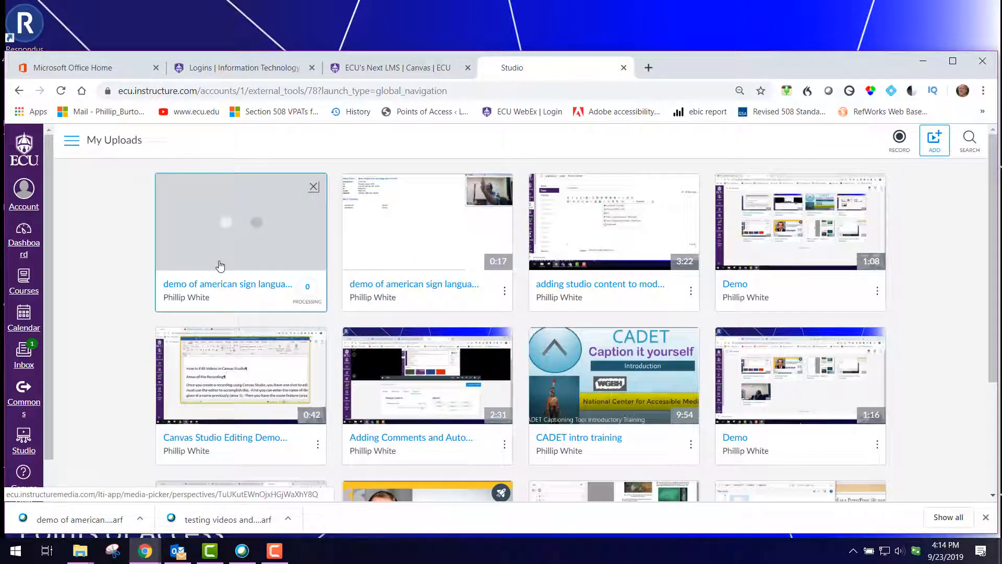
mouse_move(220, 266)
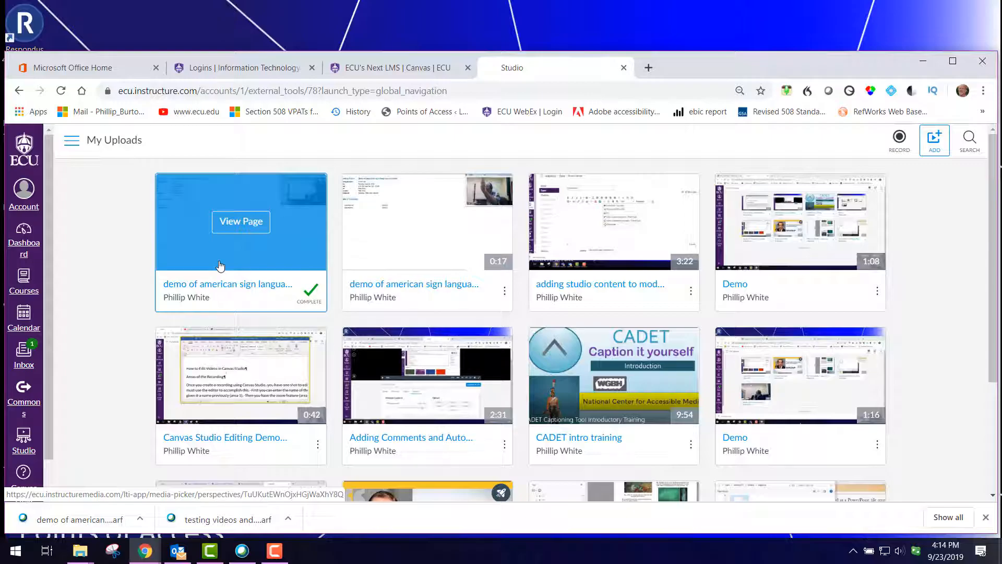